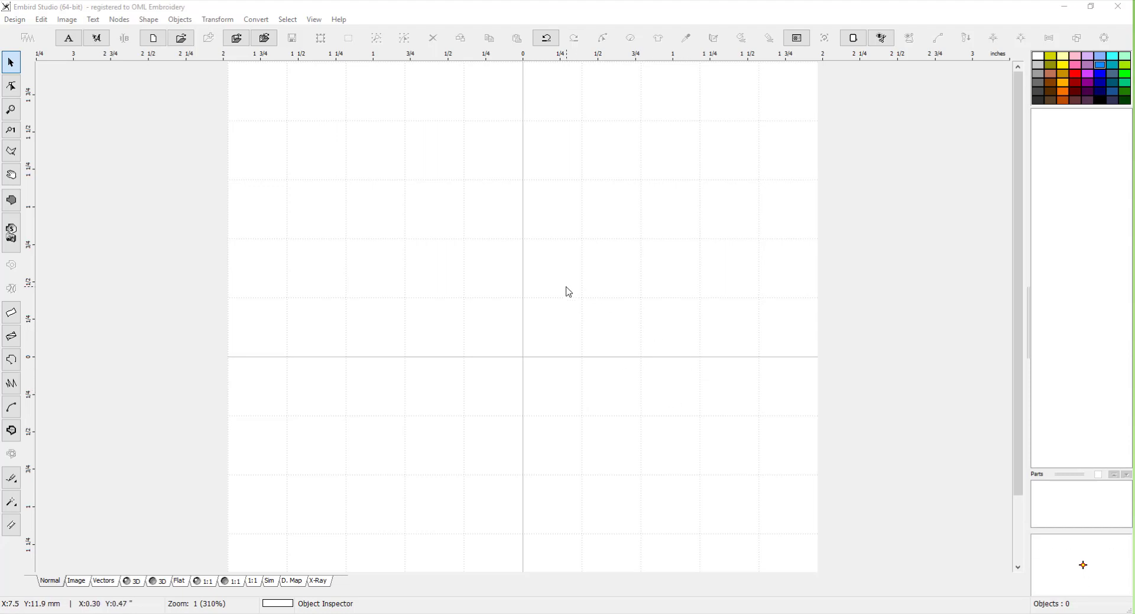
mouse_move(447, 236)
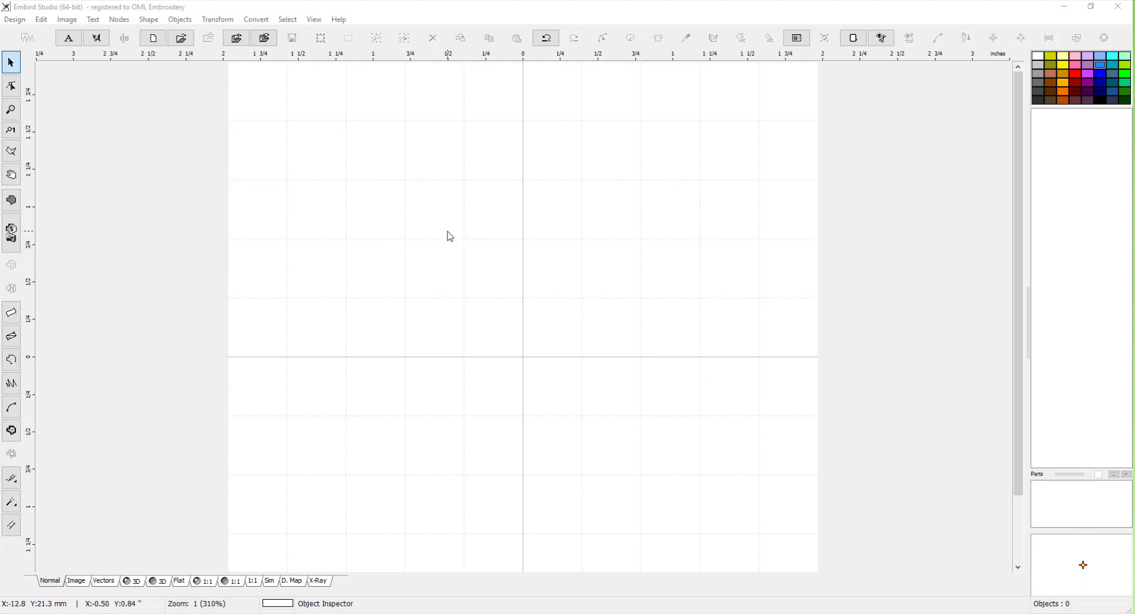
mouse_move(524, 269)
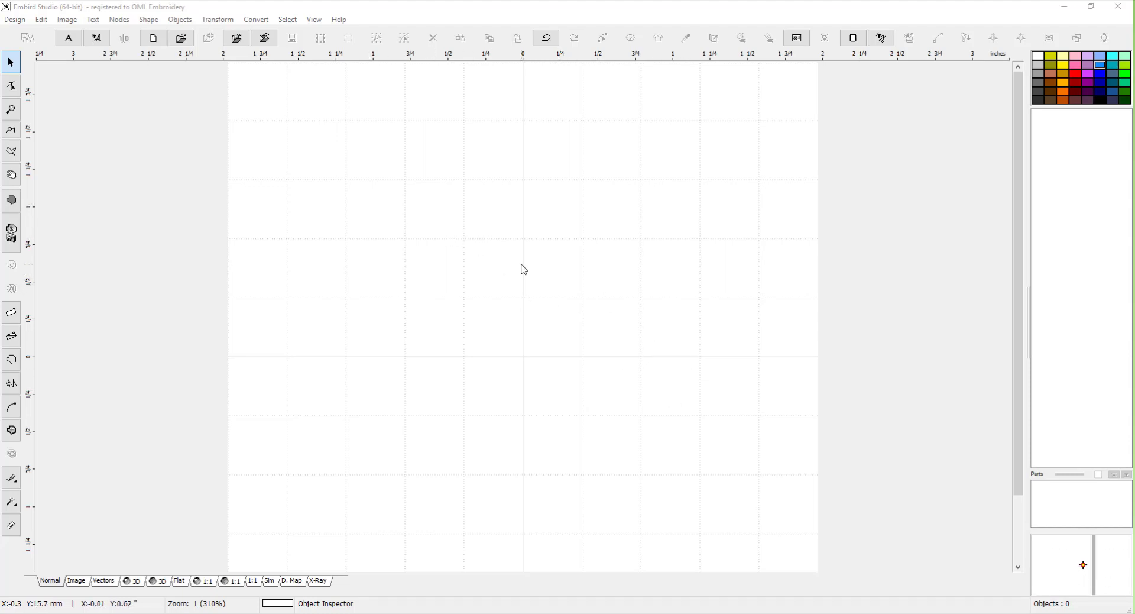
mouse_move(396, 203)
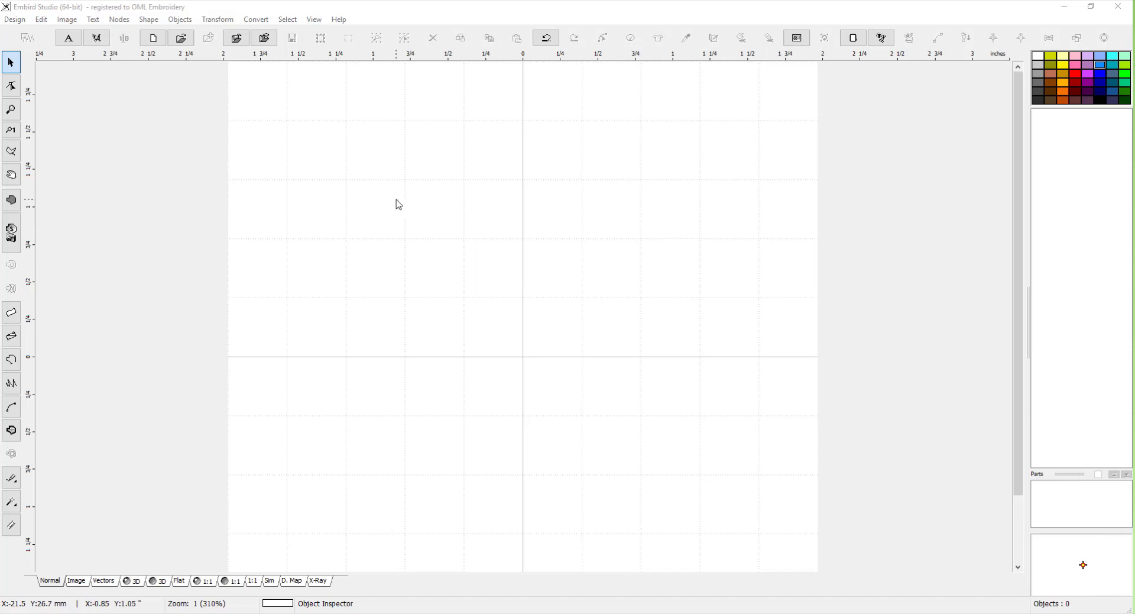
mouse_move(443, 224)
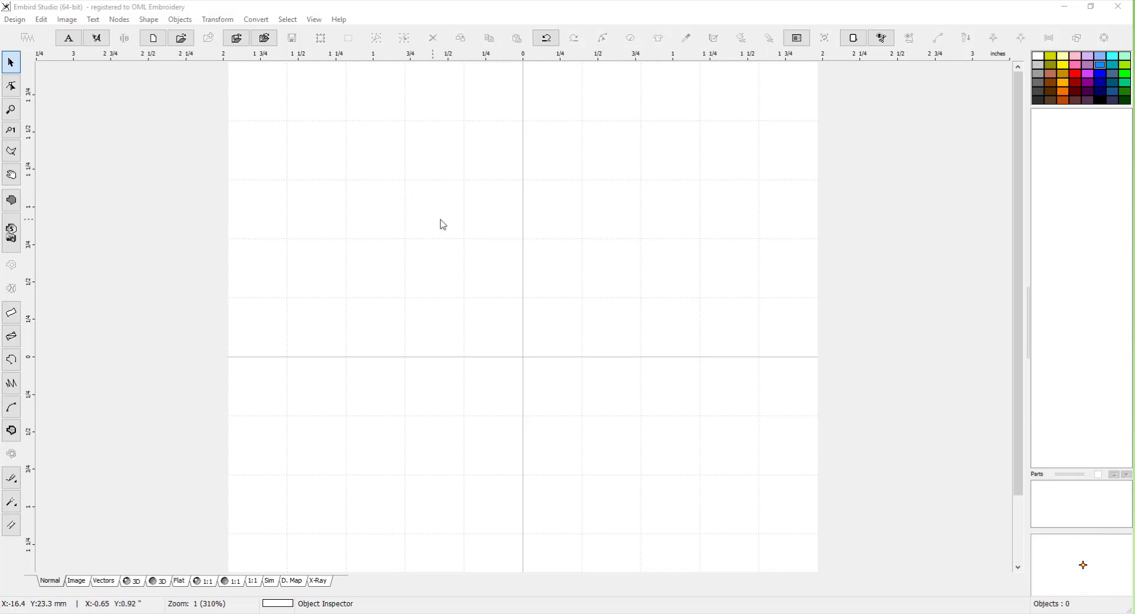
mouse_move(442, 249)
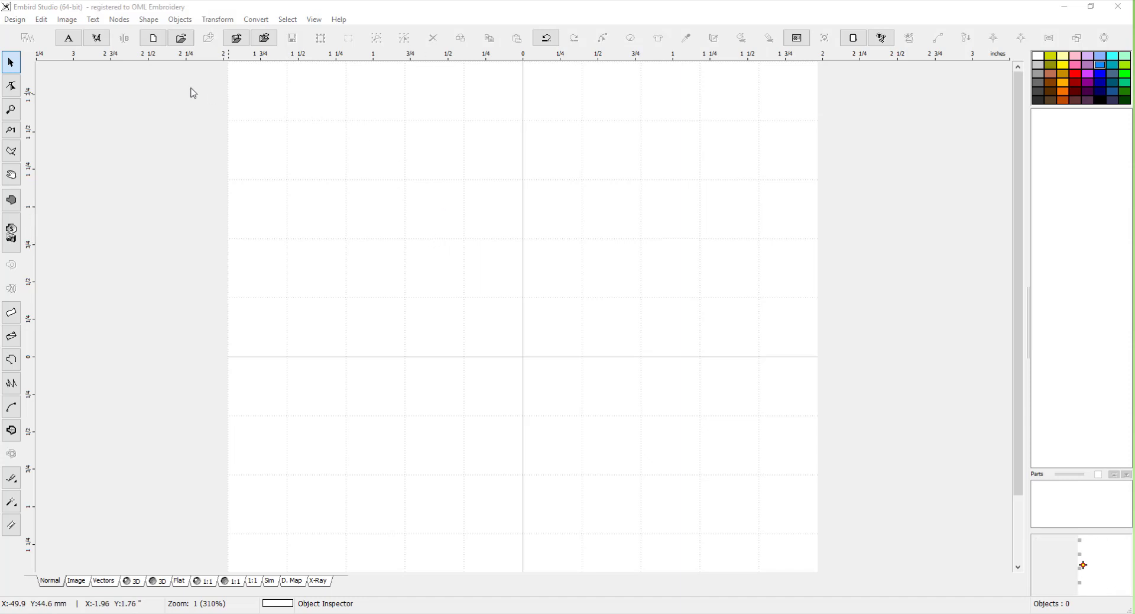
Step: Open the Edit menu to reach Preferences
left_click(41, 19)
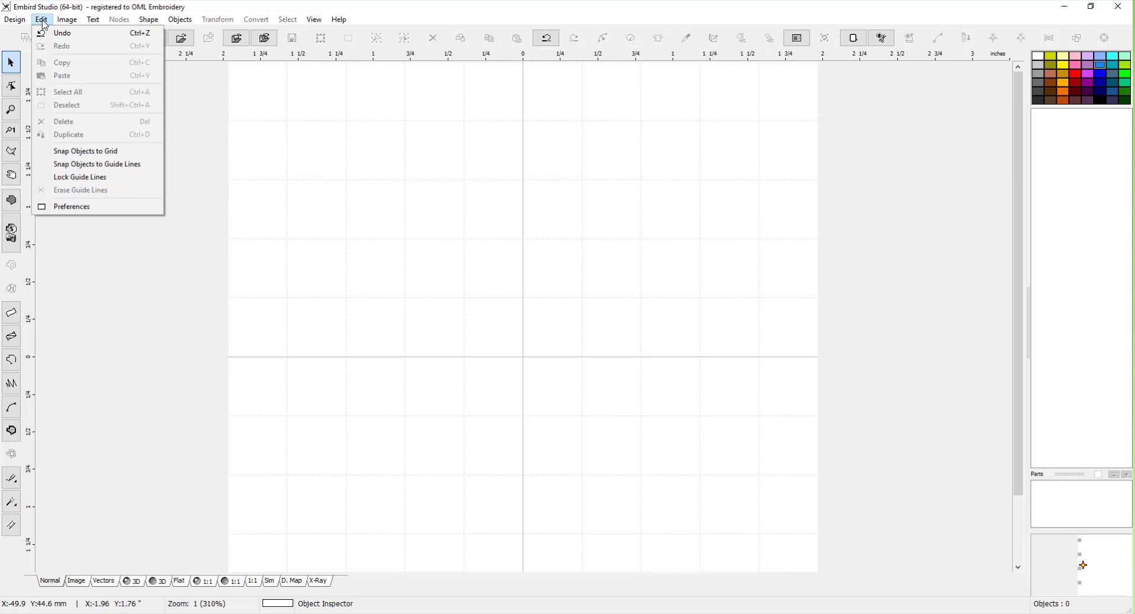
mouse_move(87, 210)
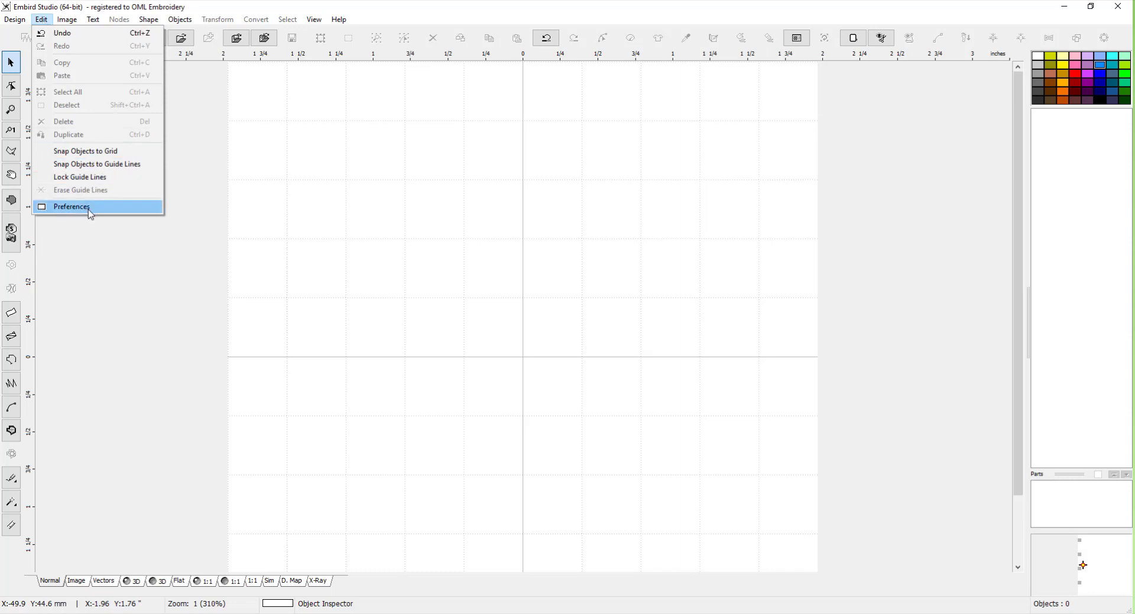
Step: Open Preferences and browse the Guide Lines, 3D Preview, Selection and Hoop (3.94-inch) tabs
left_click(71, 206)
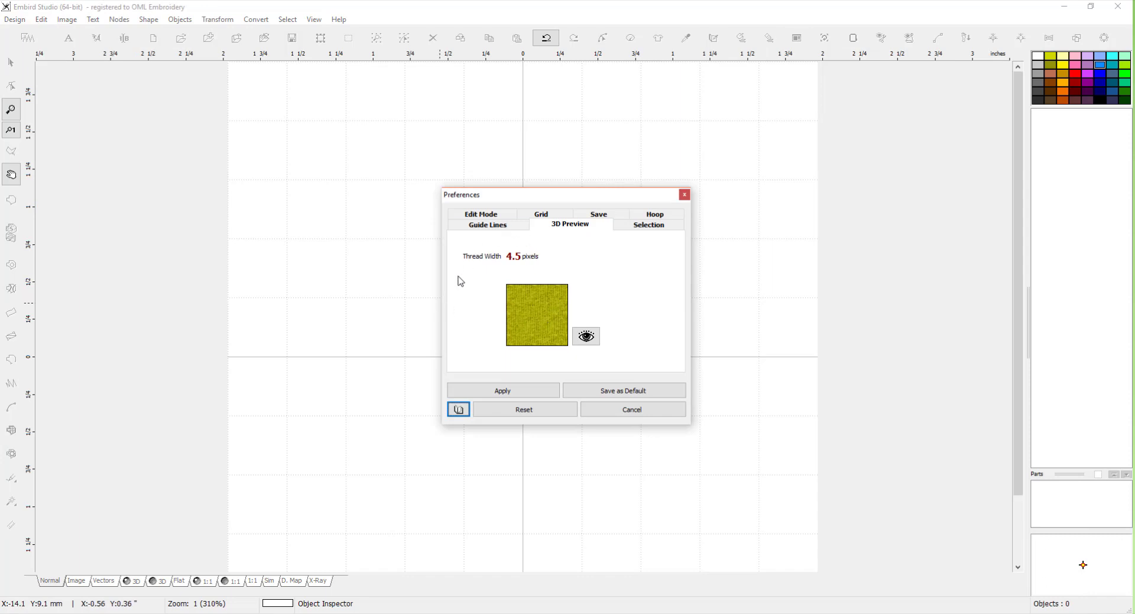
mouse_move(539, 229)
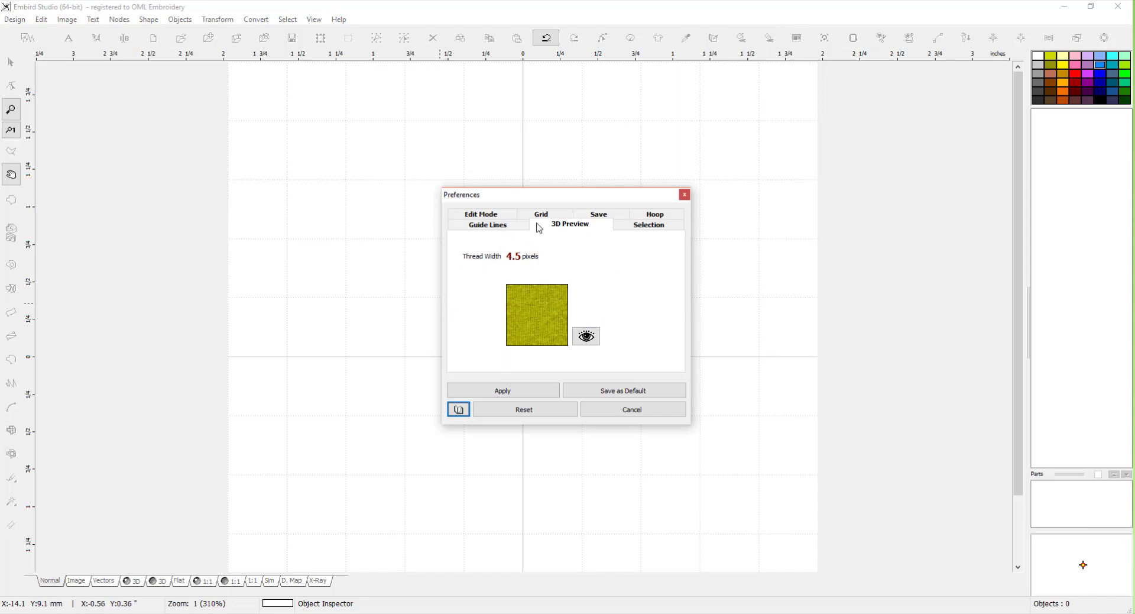
left_click(487, 223)
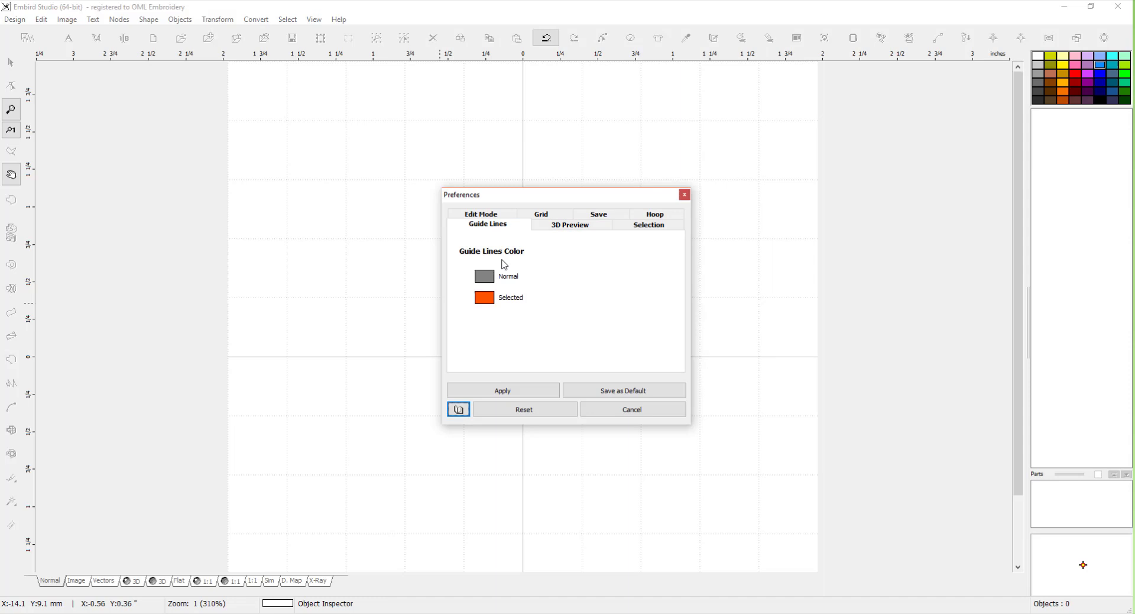
mouse_move(507, 273)
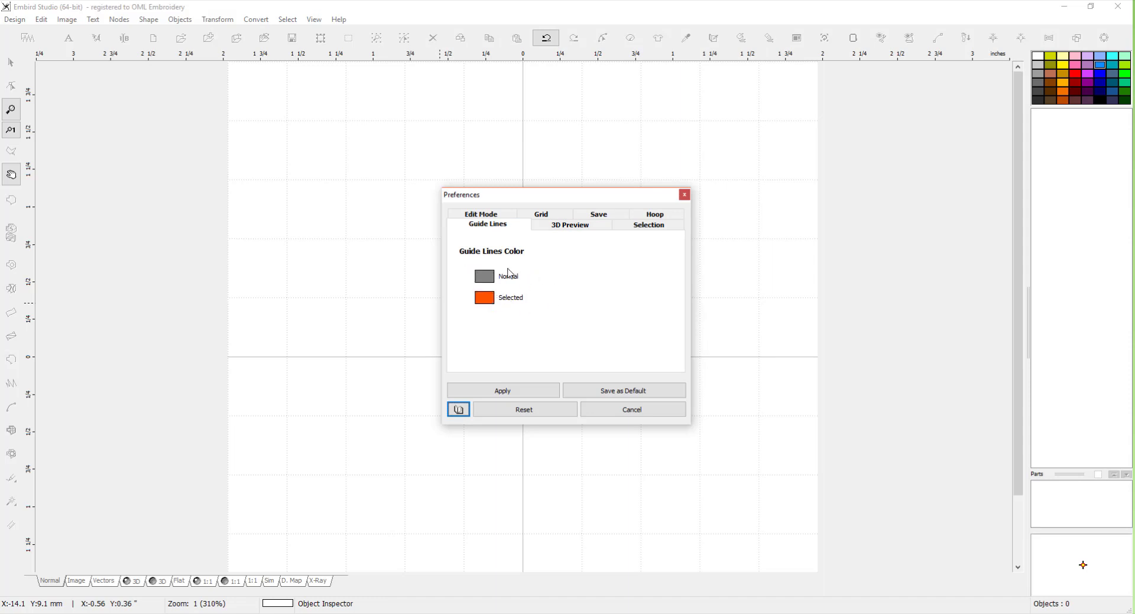
left_click(570, 224)
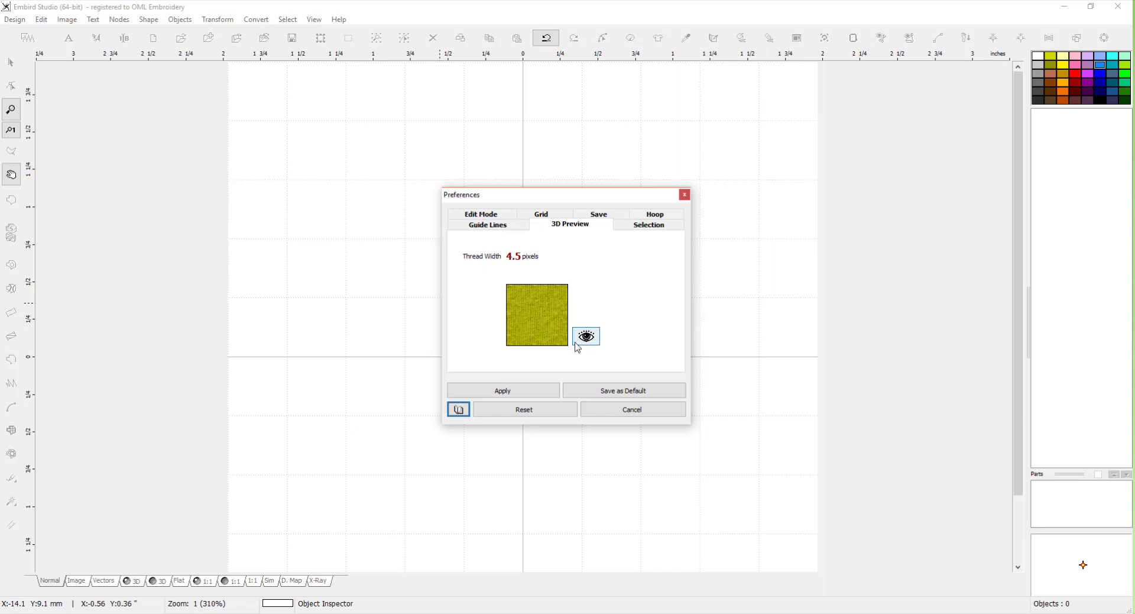
left_click(648, 223)
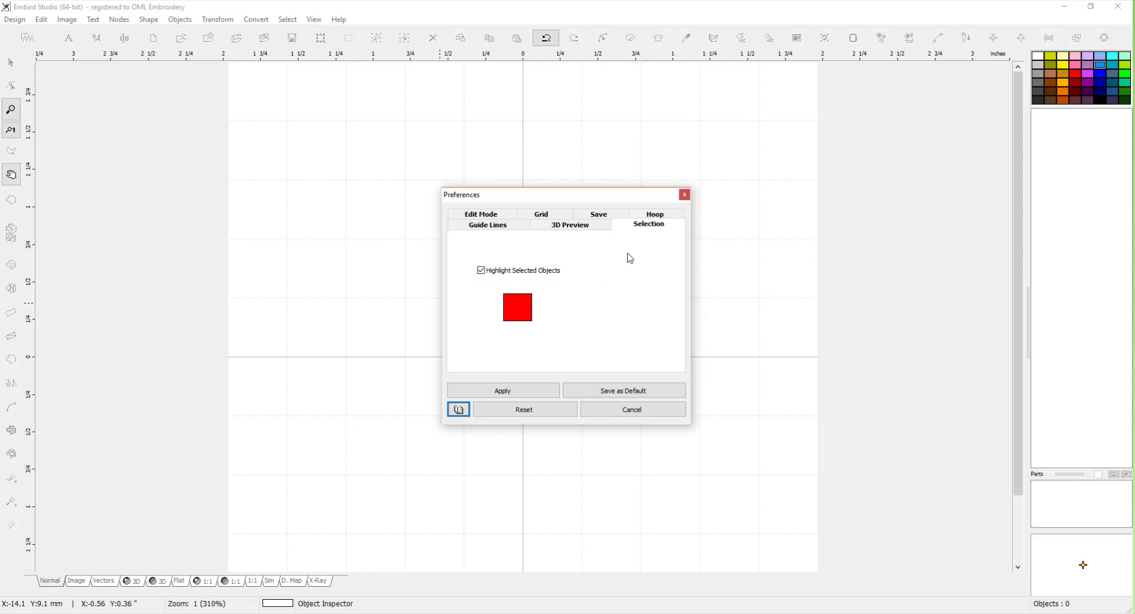
left_click(654, 213)
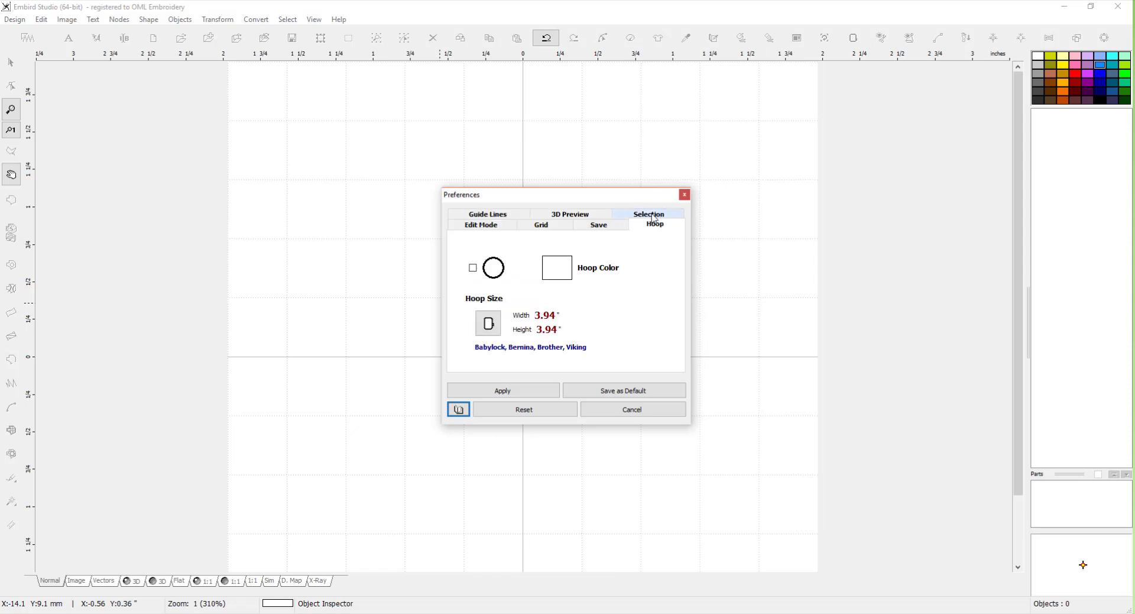
mouse_move(533, 304)
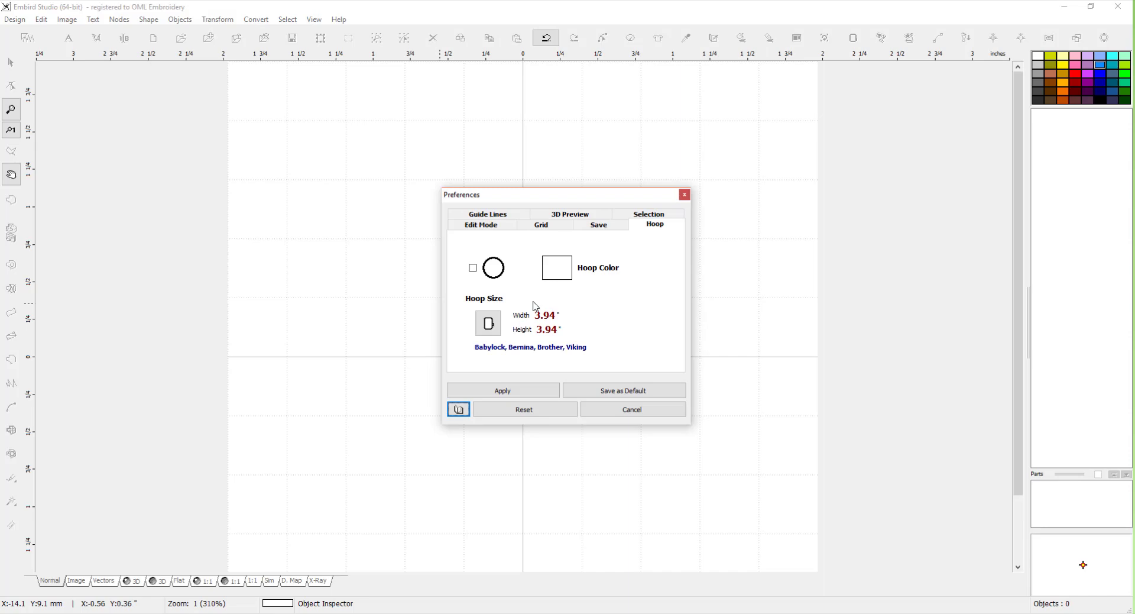
mouse_move(522, 241)
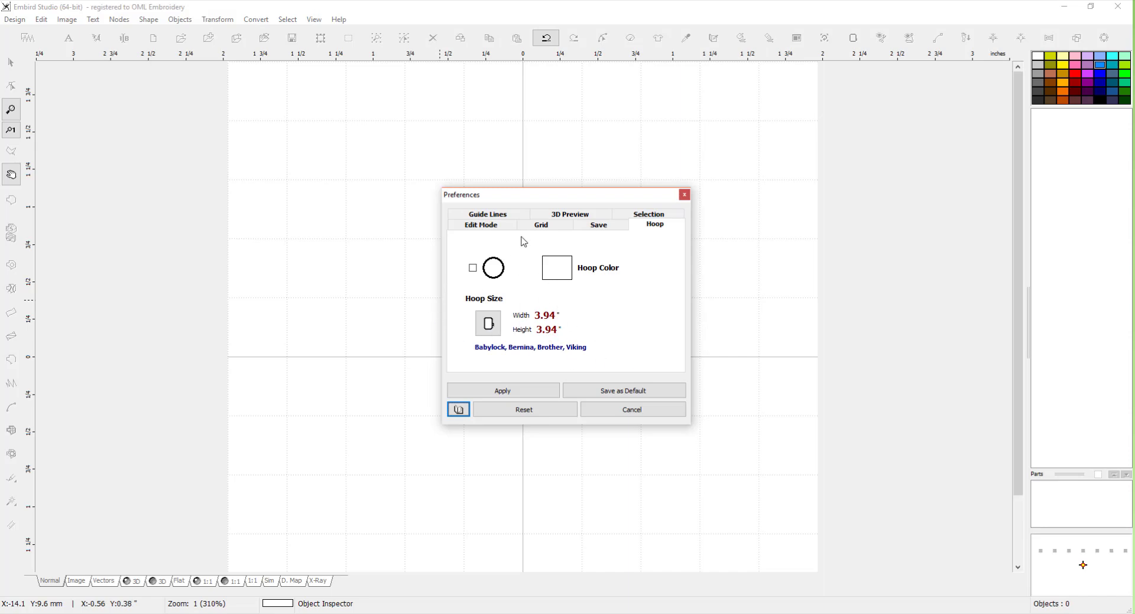
Step: Enable Auto Save on the Save tab, leaving Back-up Files off
left_click(597, 224)
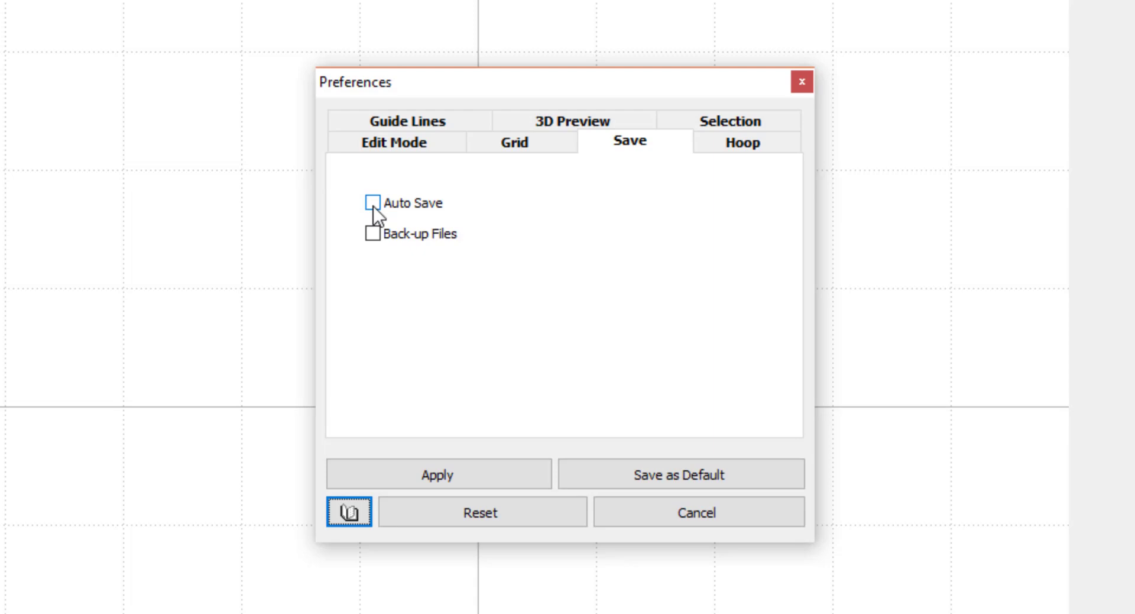
left_click(373, 203)
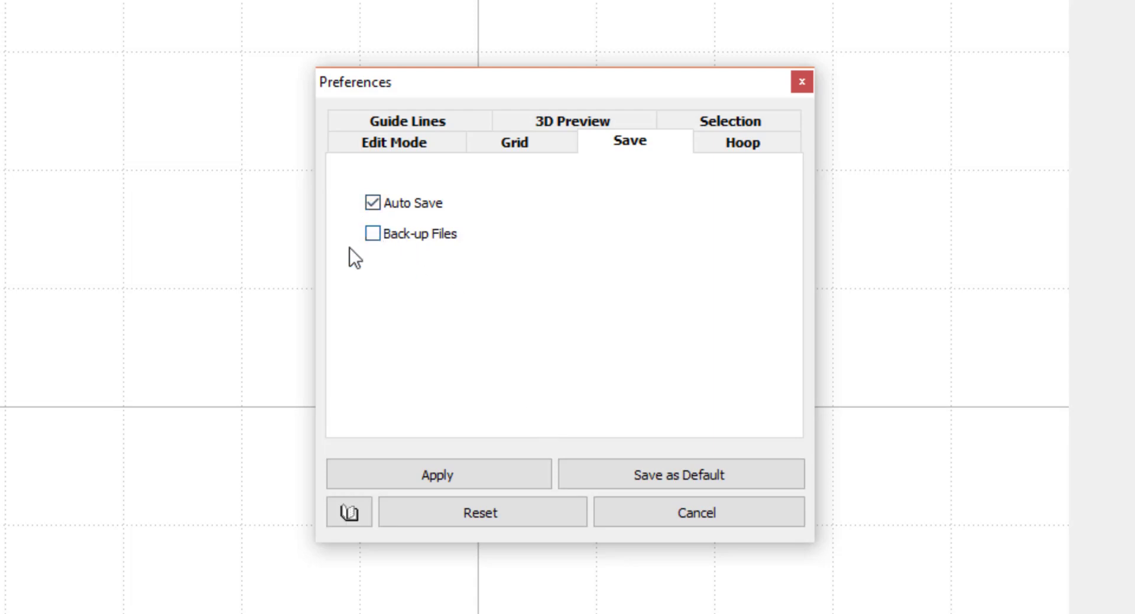
mouse_move(339, 216)
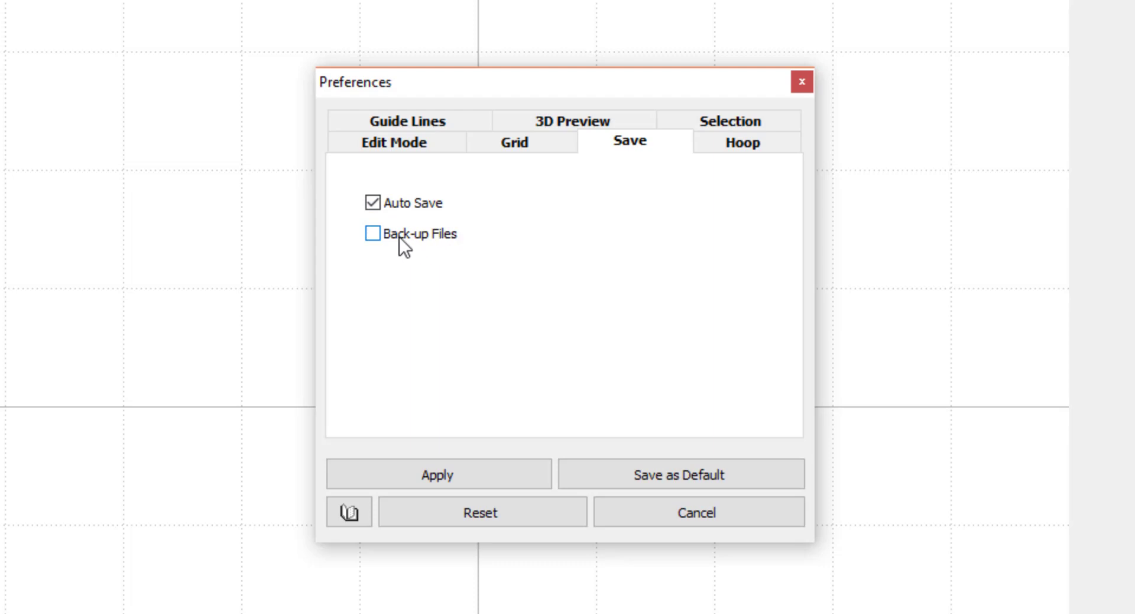
mouse_move(377, 249)
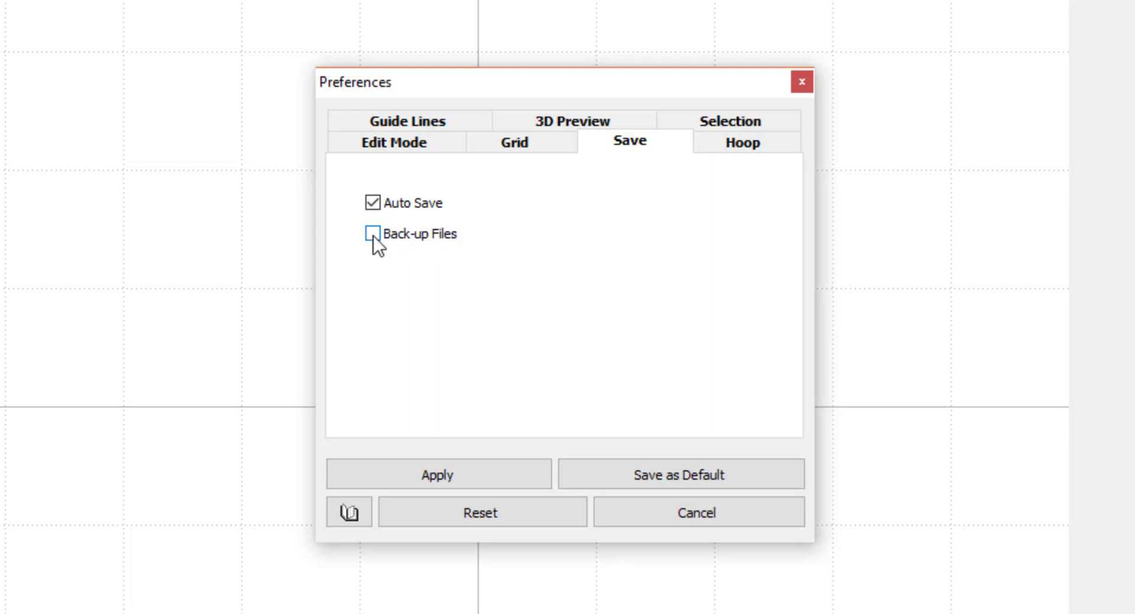
mouse_move(485, 253)
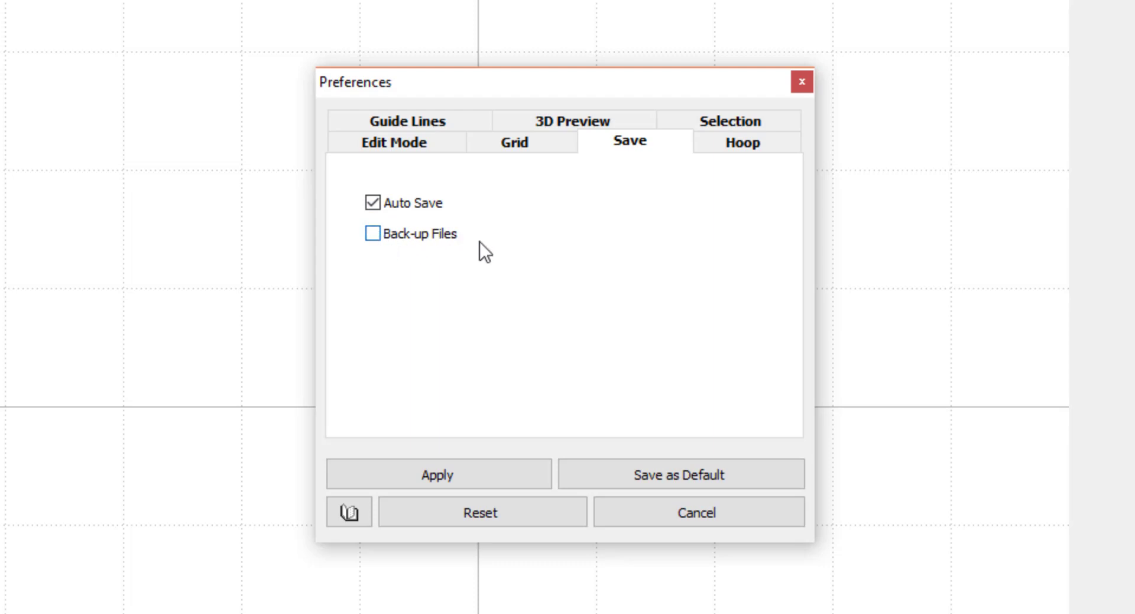
mouse_move(495, 275)
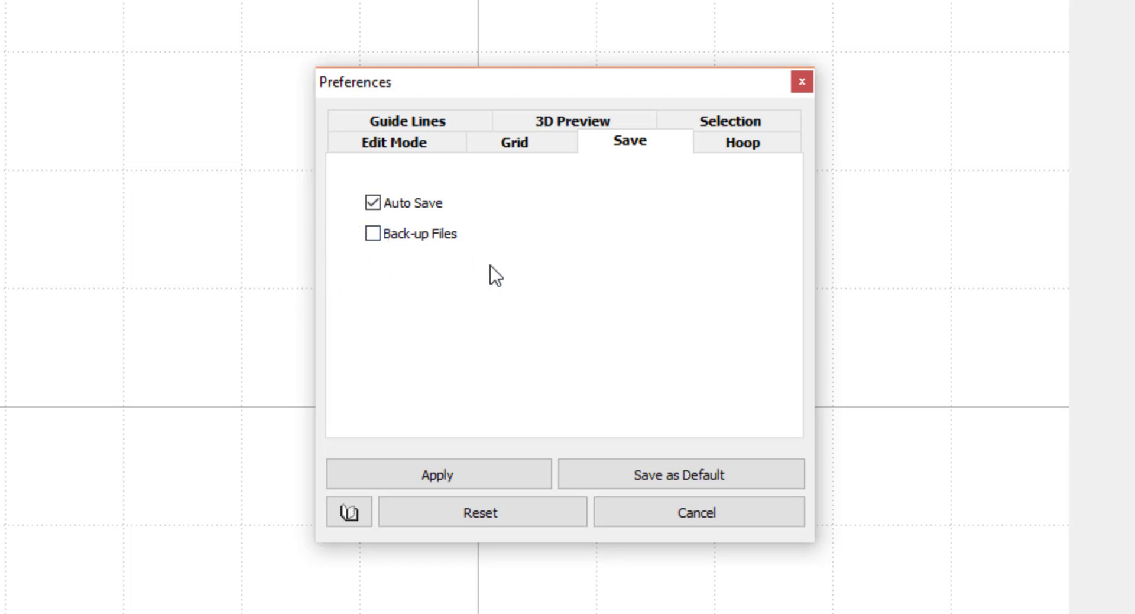
mouse_move(430, 189)
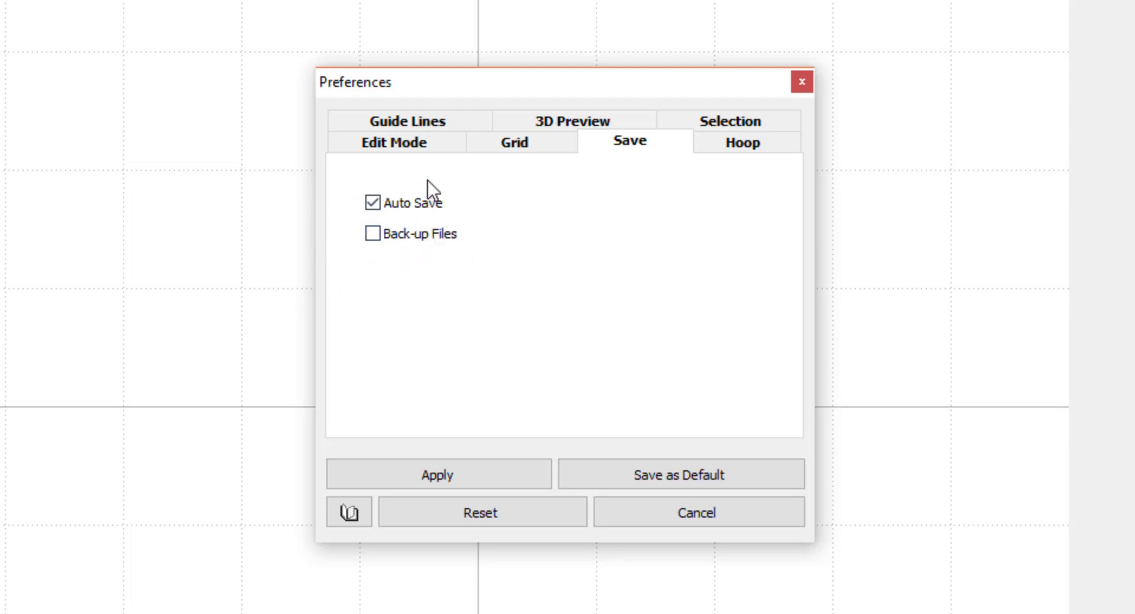
mouse_move(612, 319)
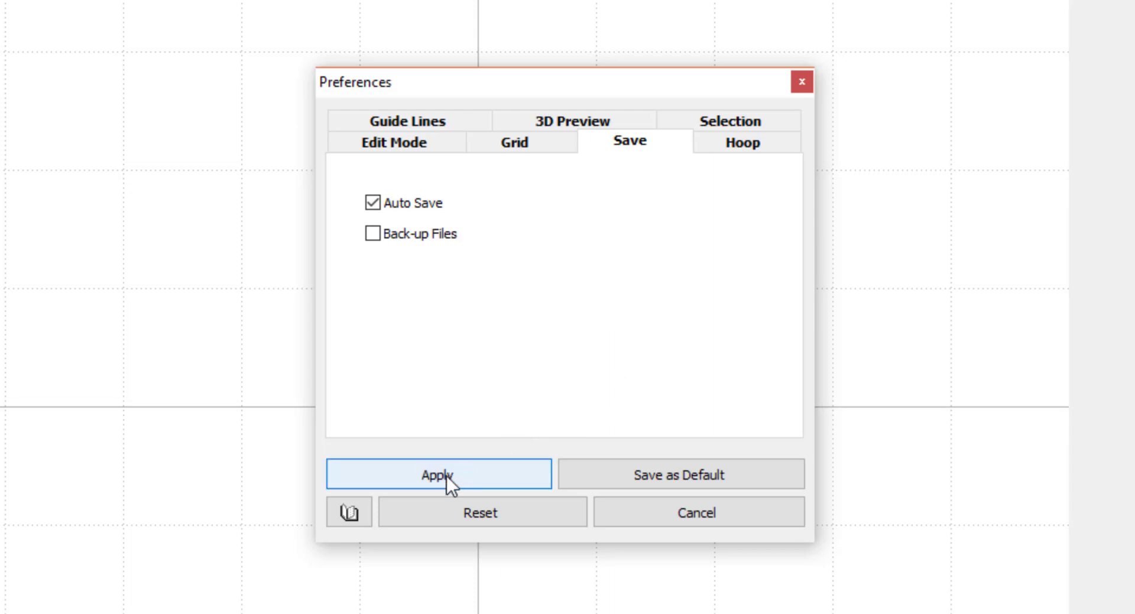
left_click(438, 475)
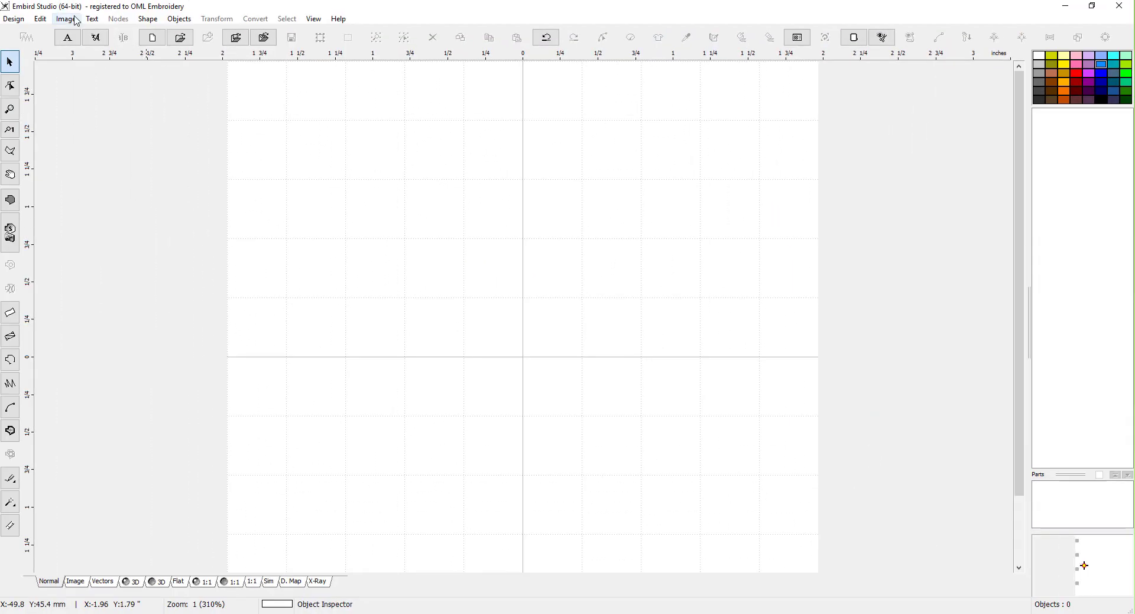
left_click(40, 18)
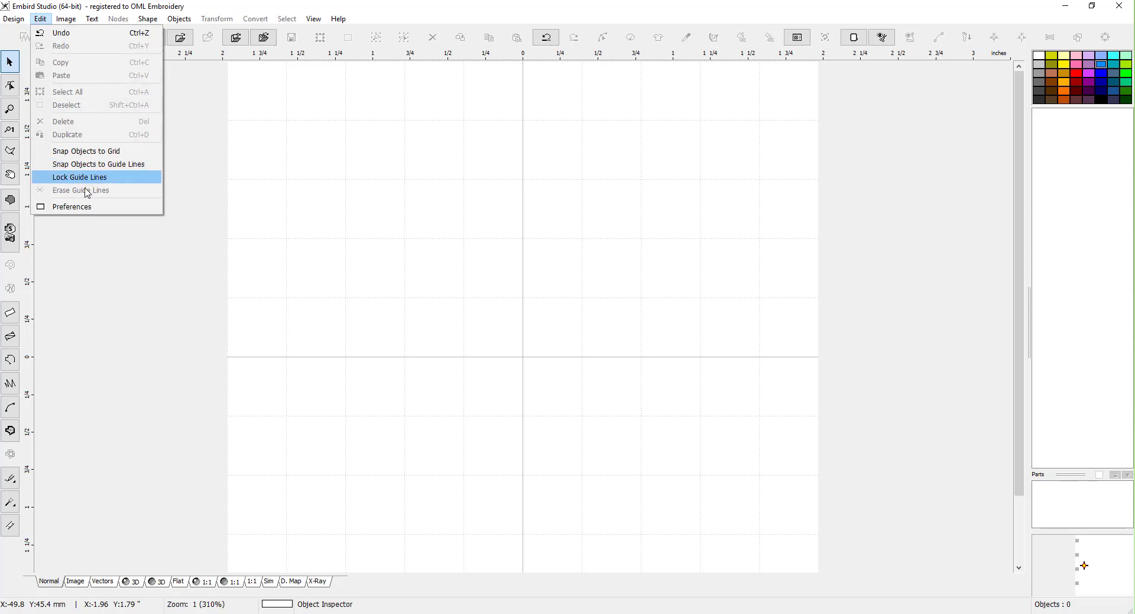
left_click(71, 207)
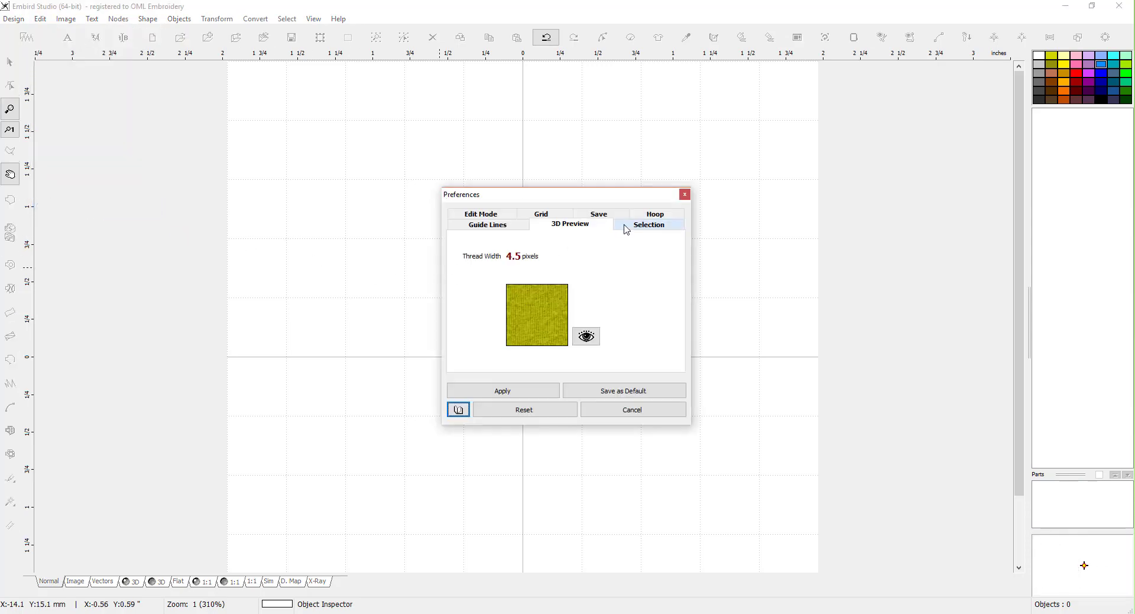
left_click(598, 214)
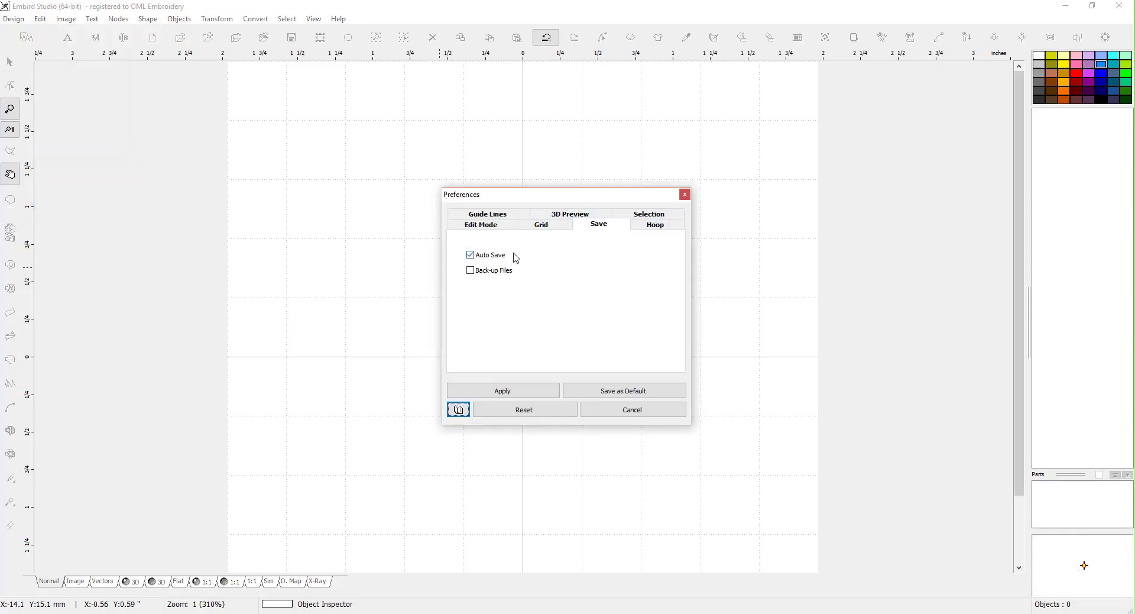
mouse_move(541, 225)
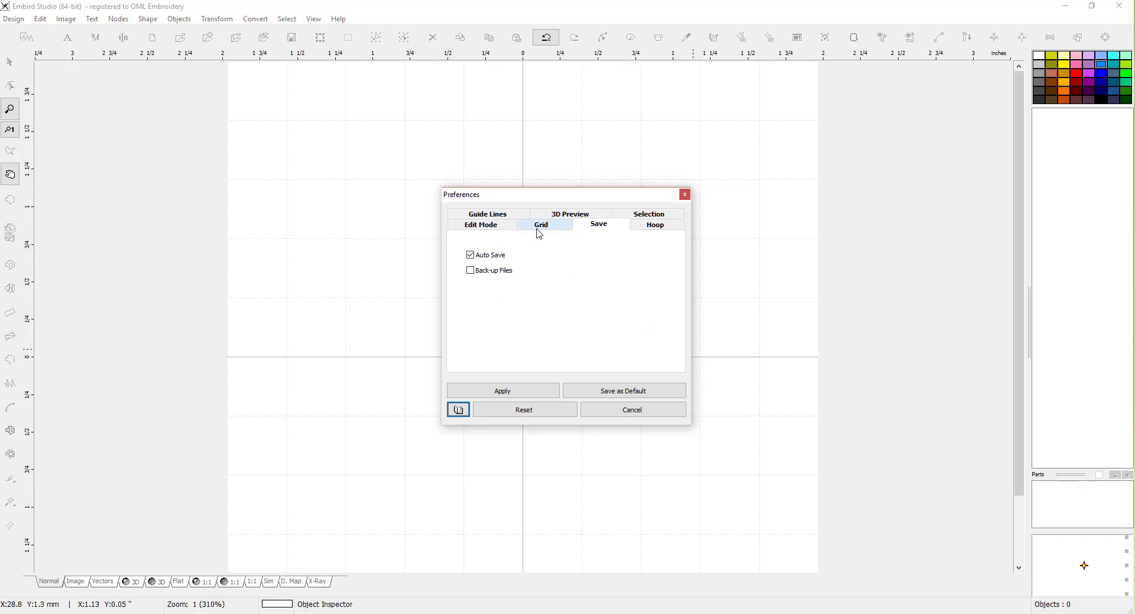
mouse_move(555, 232)
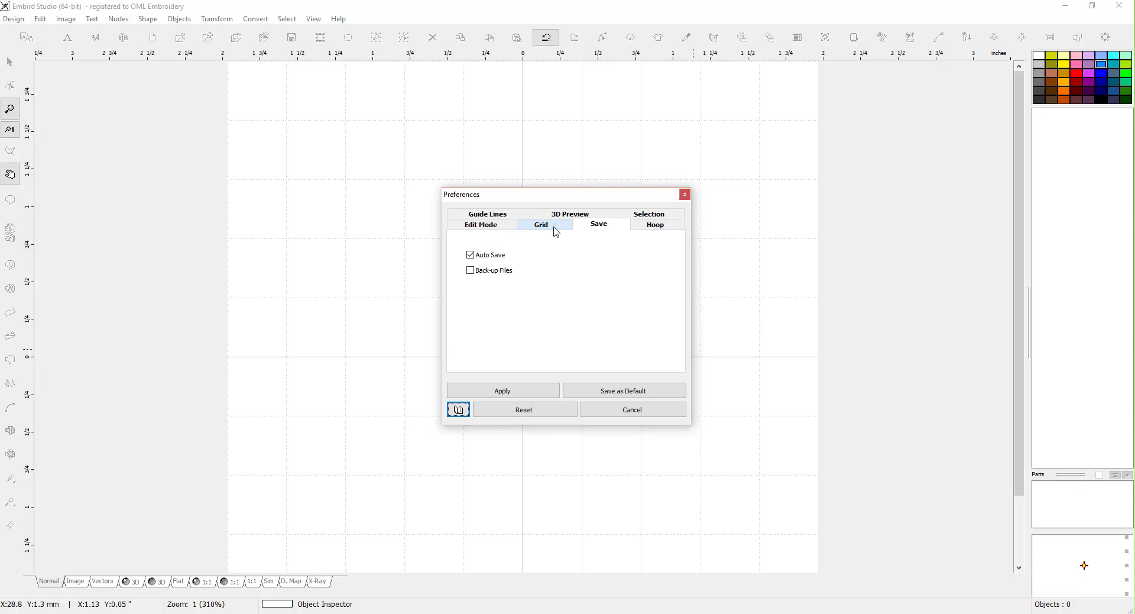
mouse_move(393, 263)
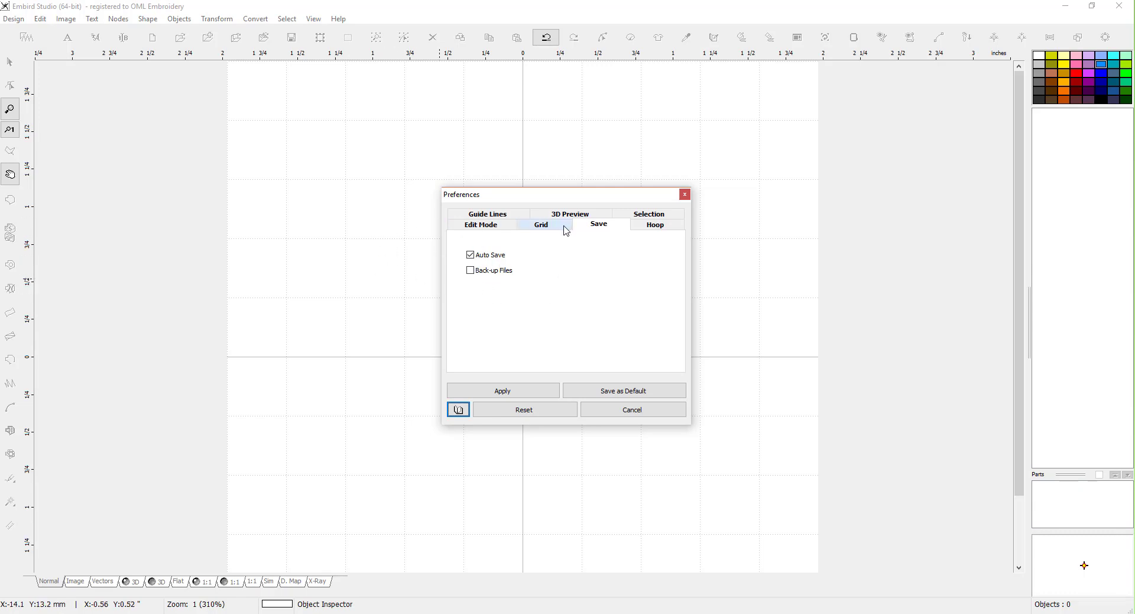
Step: Review the grid settings (10 mm grid, 1 mm subdivisions), then the Edit Mode tab
left_click(541, 225)
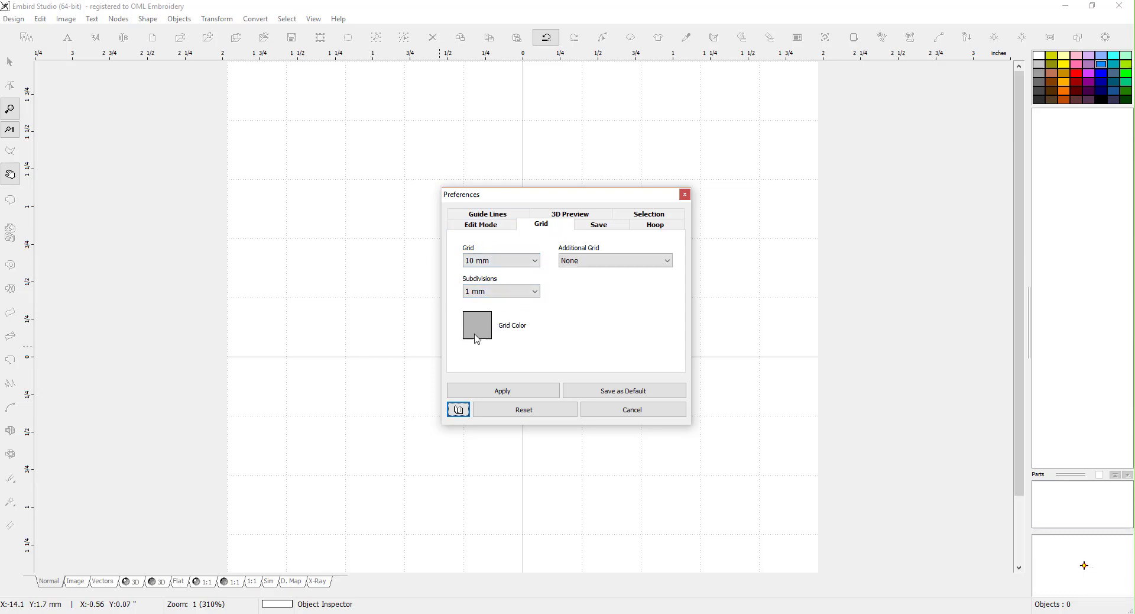
mouse_move(351, 217)
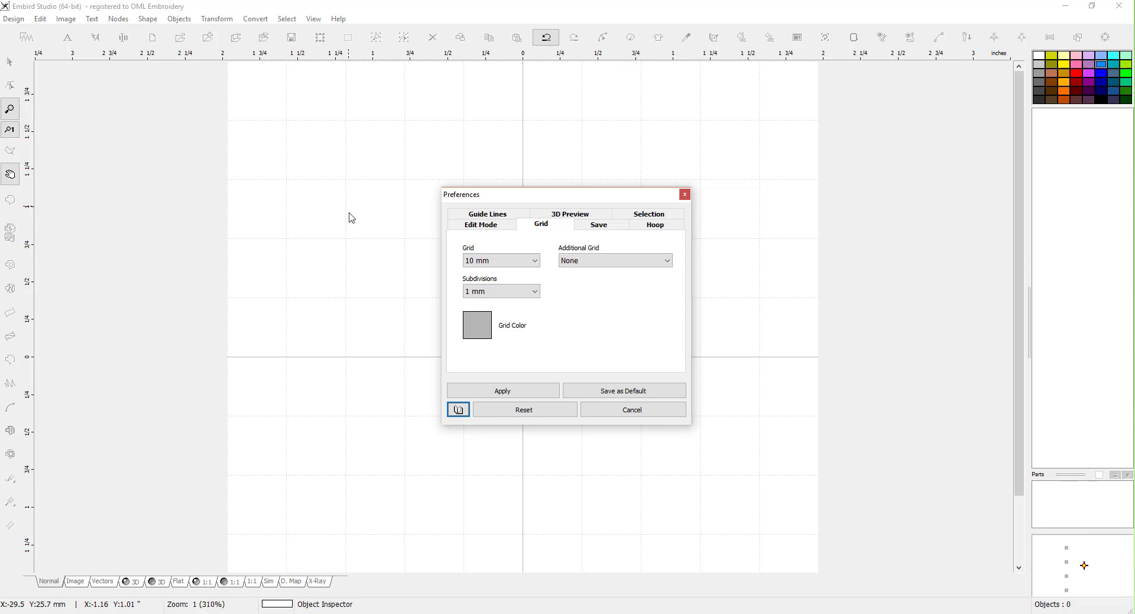
mouse_move(536, 306)
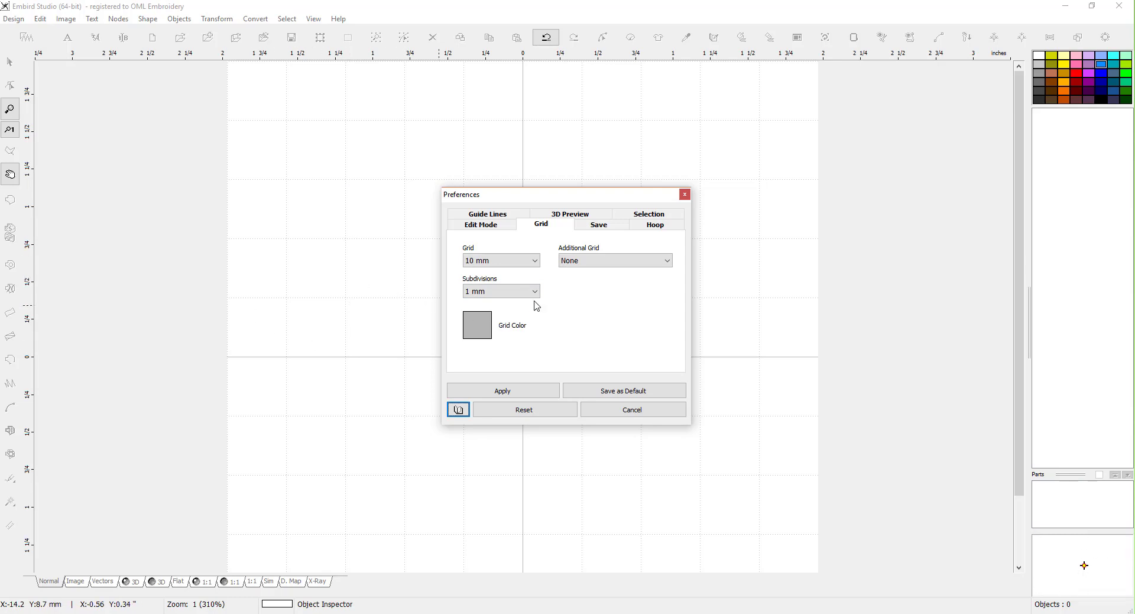
mouse_move(497, 306)
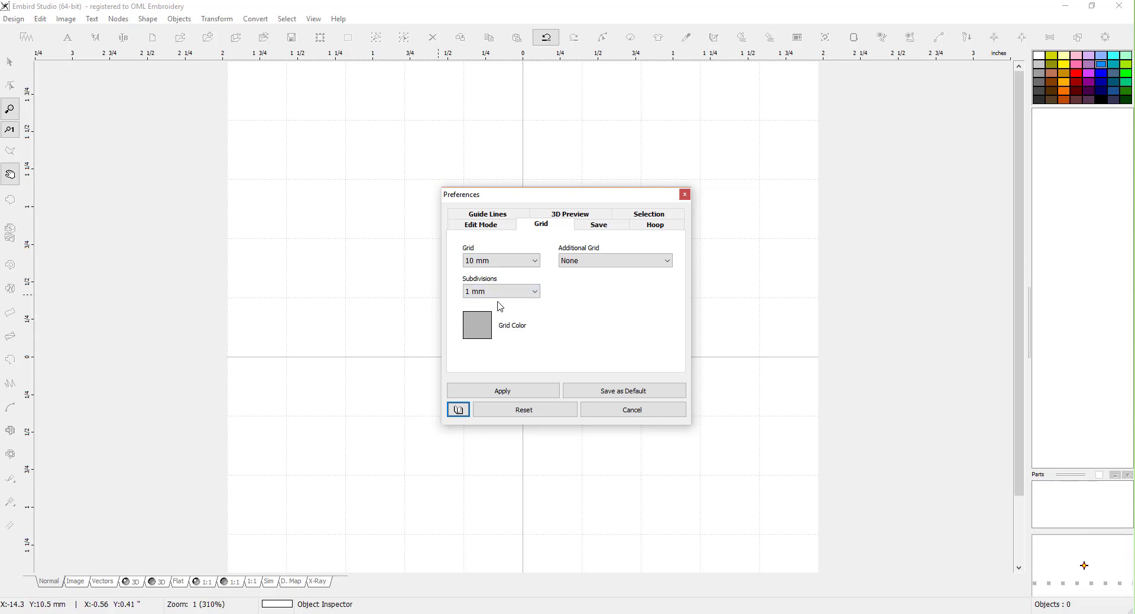
left_click(481, 223)
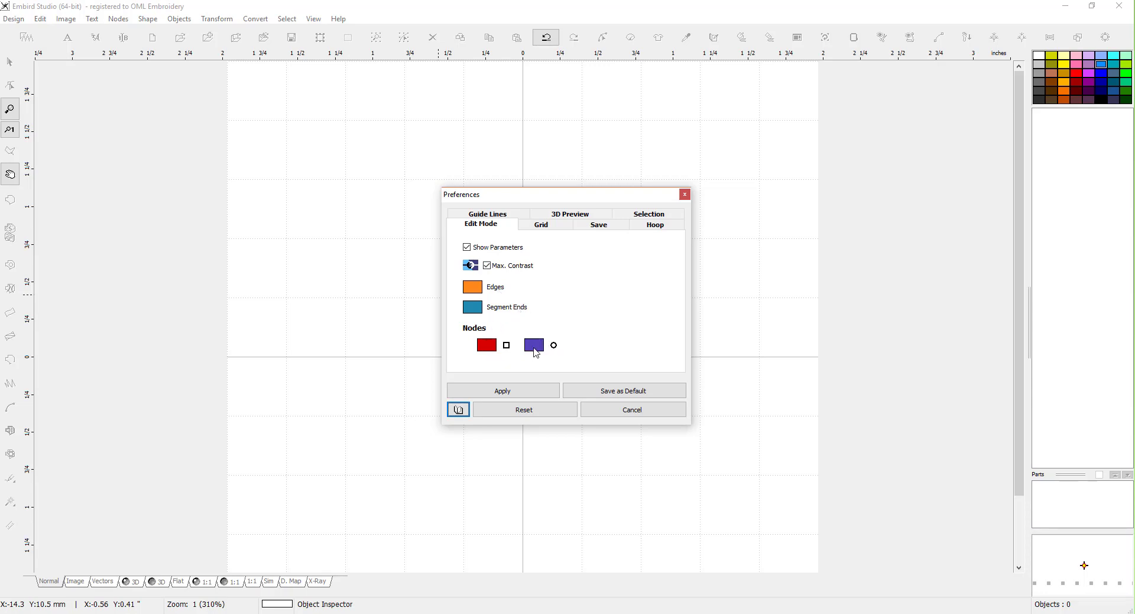
mouse_move(520, 346)
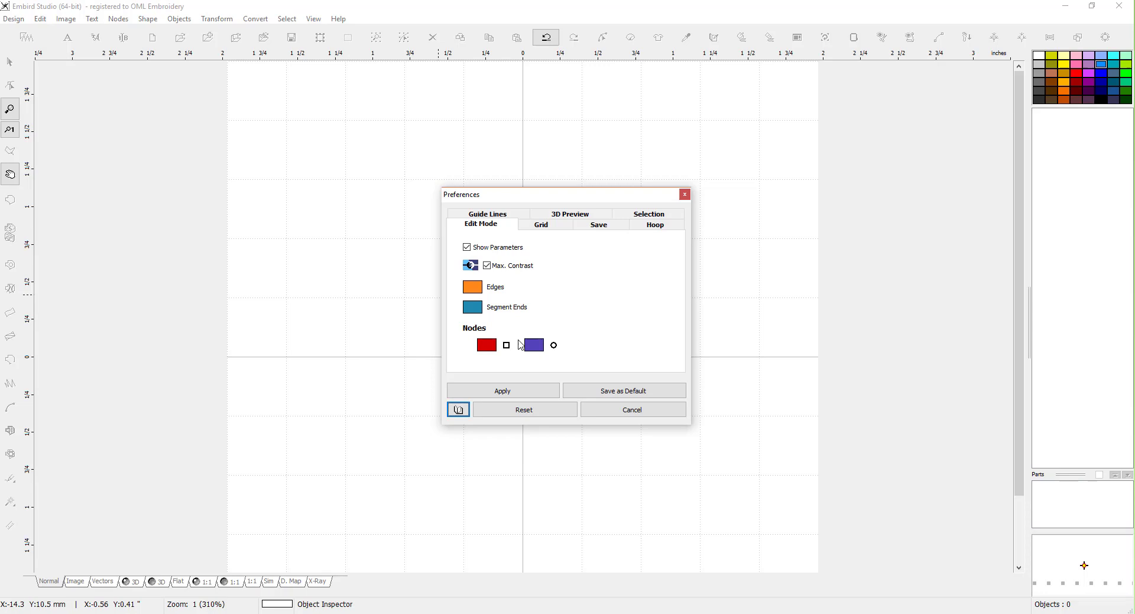
mouse_move(469, 348)
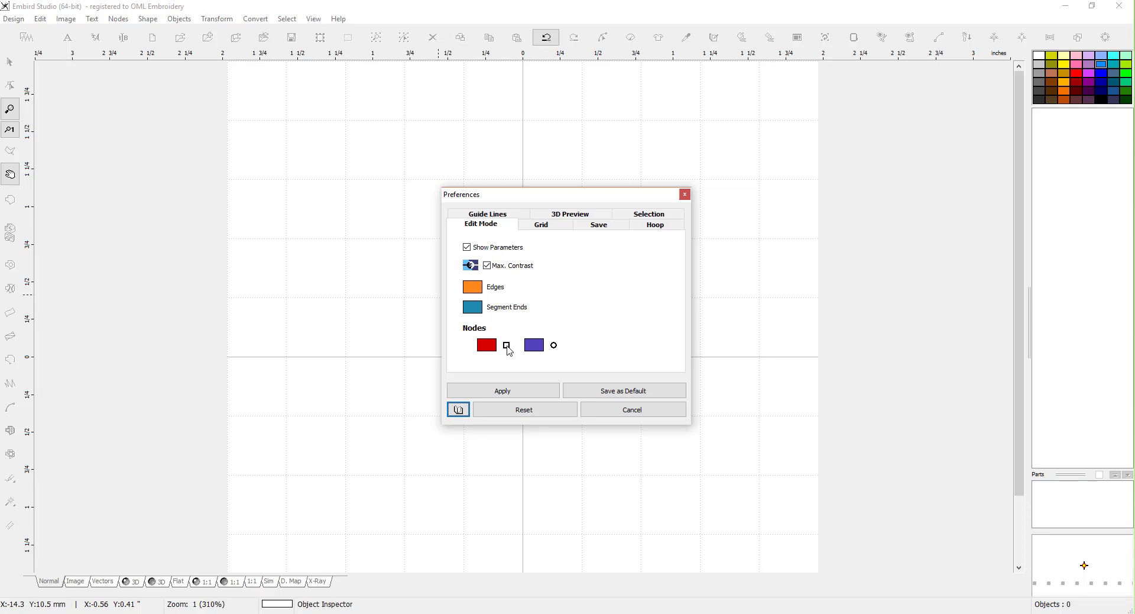
mouse_move(543, 358)
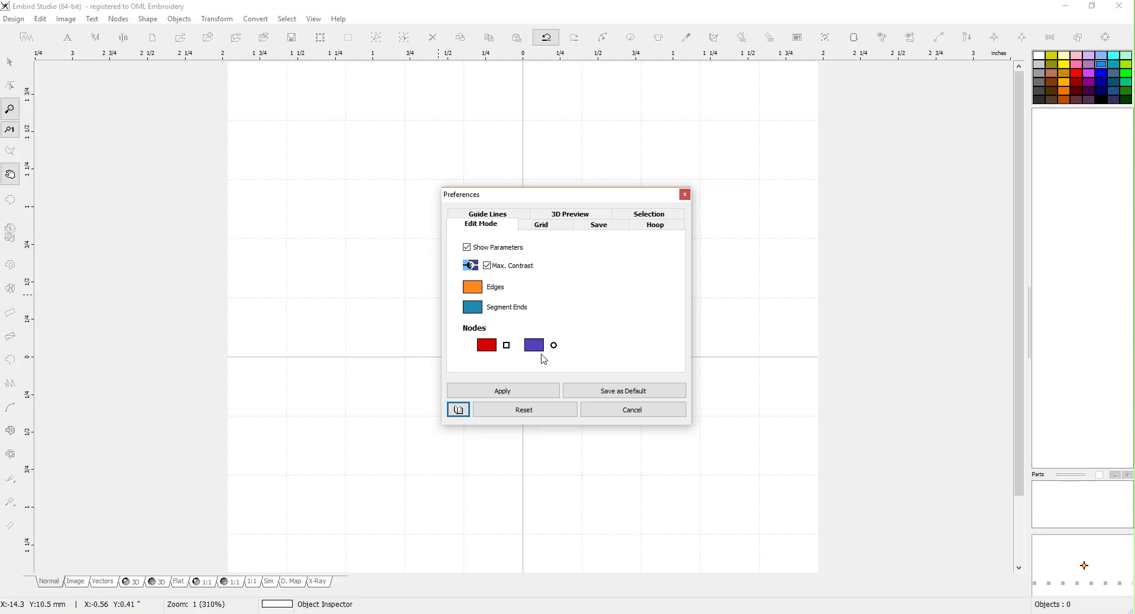
mouse_move(604, 297)
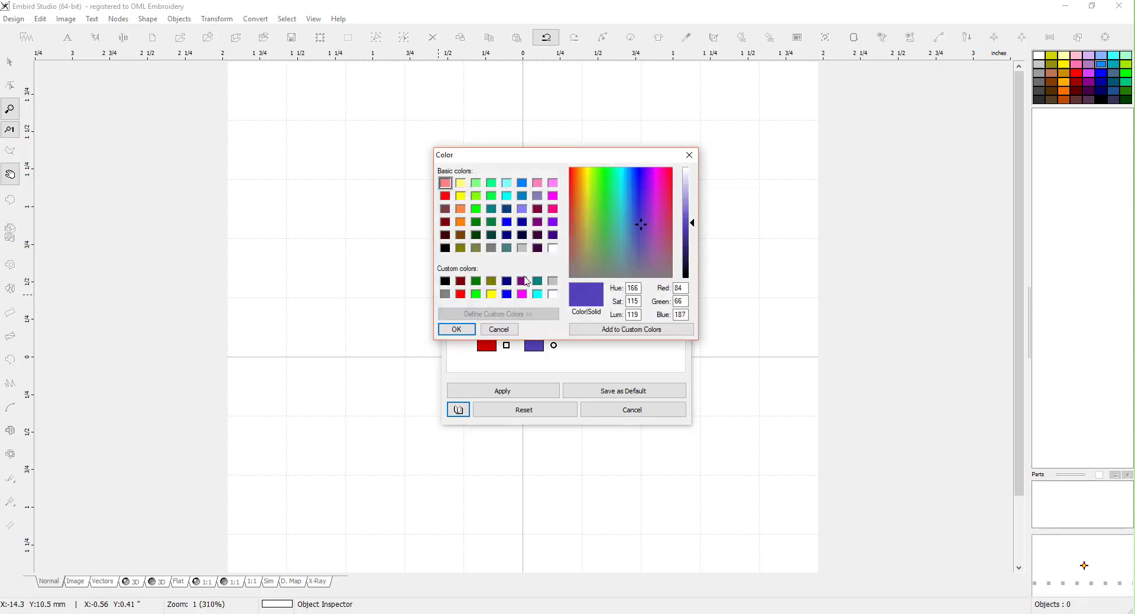
mouse_move(497, 328)
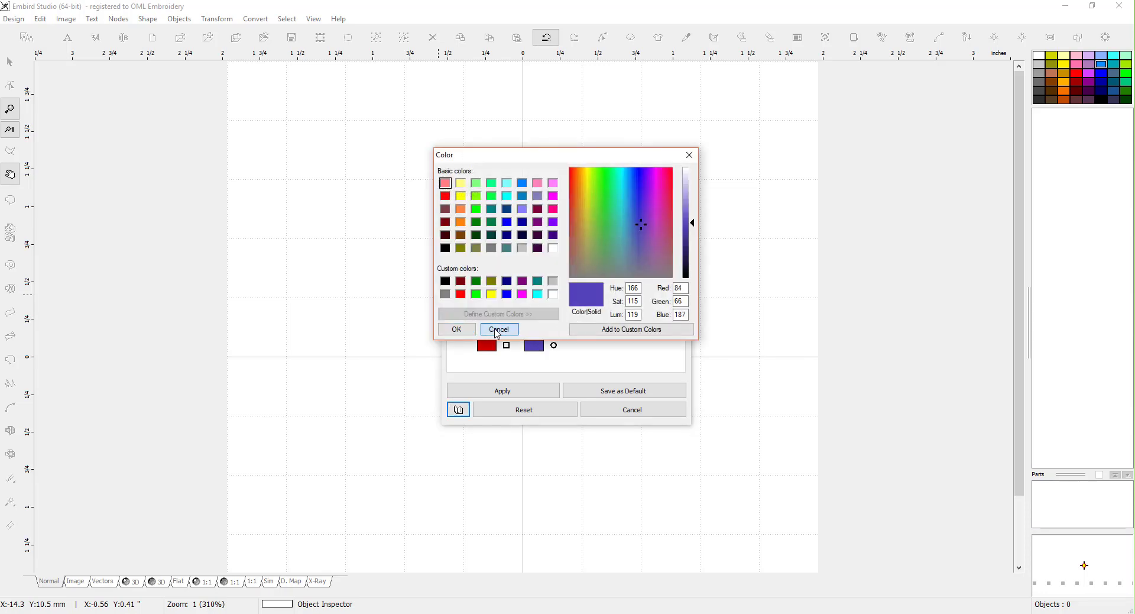
Step: Cancel the node colour picker unchanged and show 3D preview settings (4.5-pixel thread width)
left_click(499, 329)
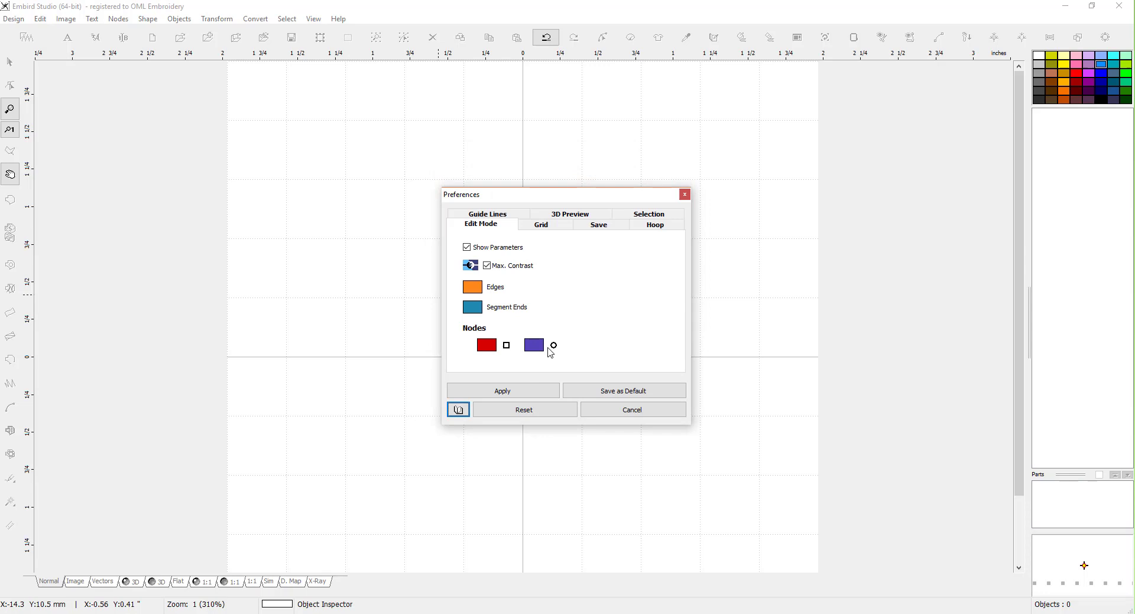
mouse_move(529, 236)
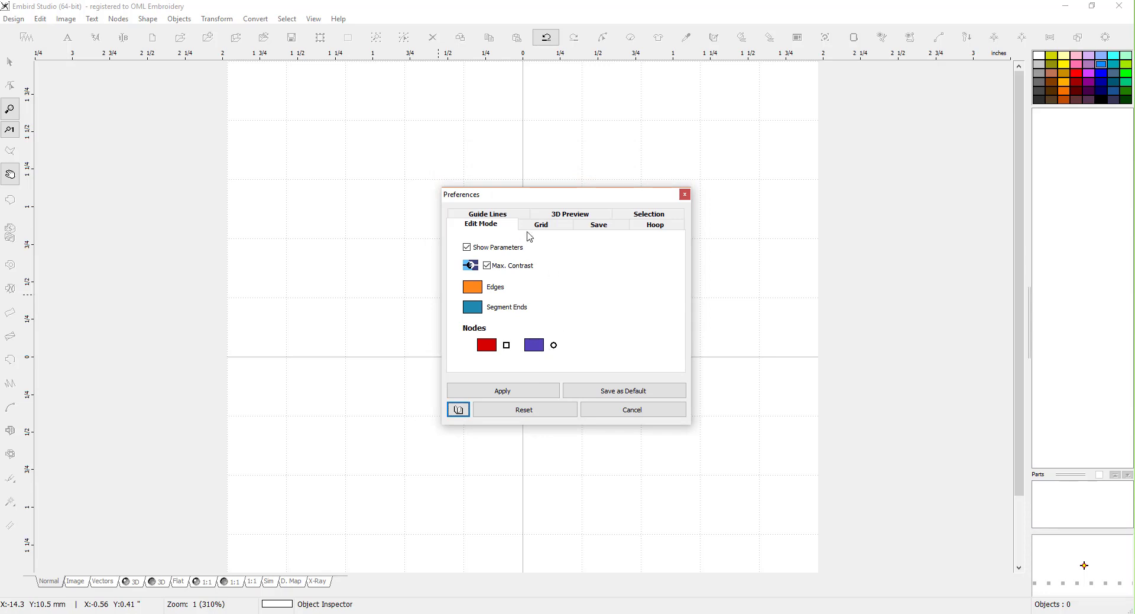
left_click(570, 223)
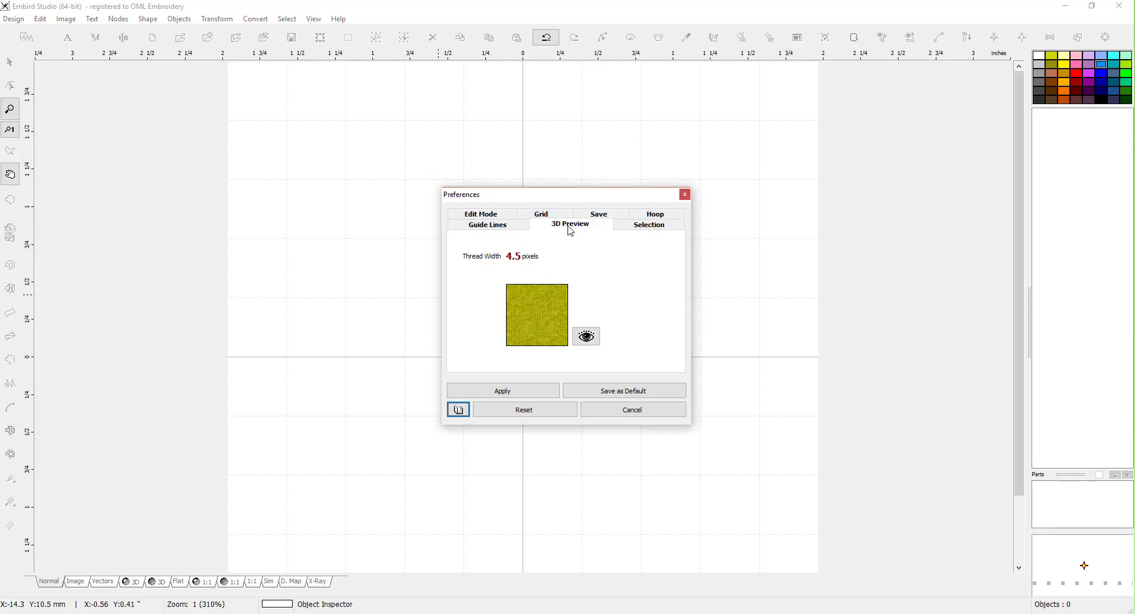
mouse_move(545, 331)
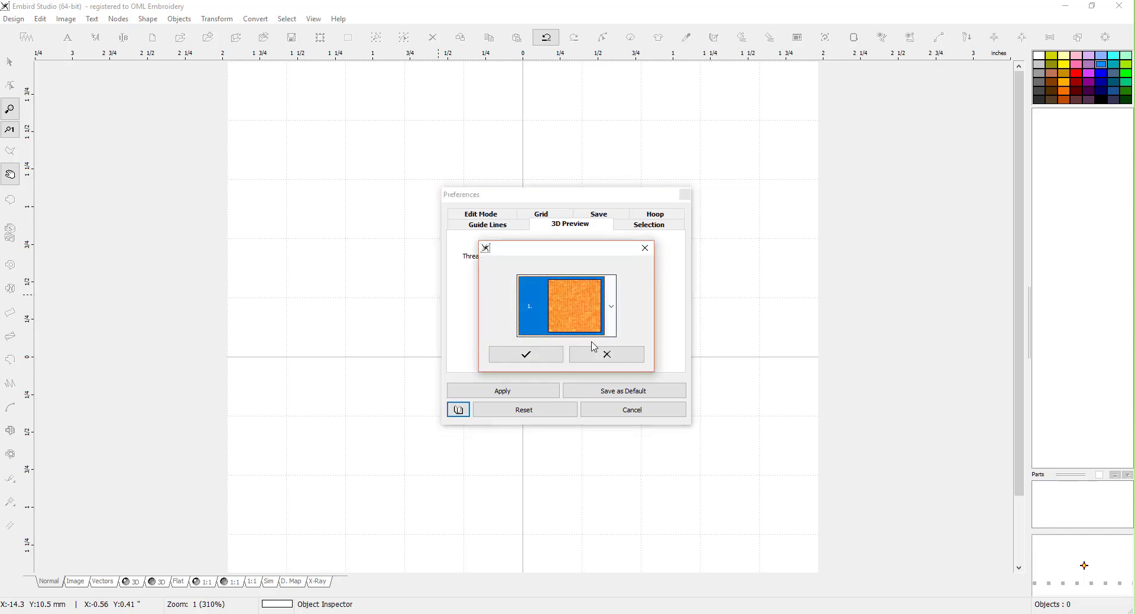
Step: Browse the background texture list, keep the yellow texture, and return to the Save tab
left_click(526, 355)
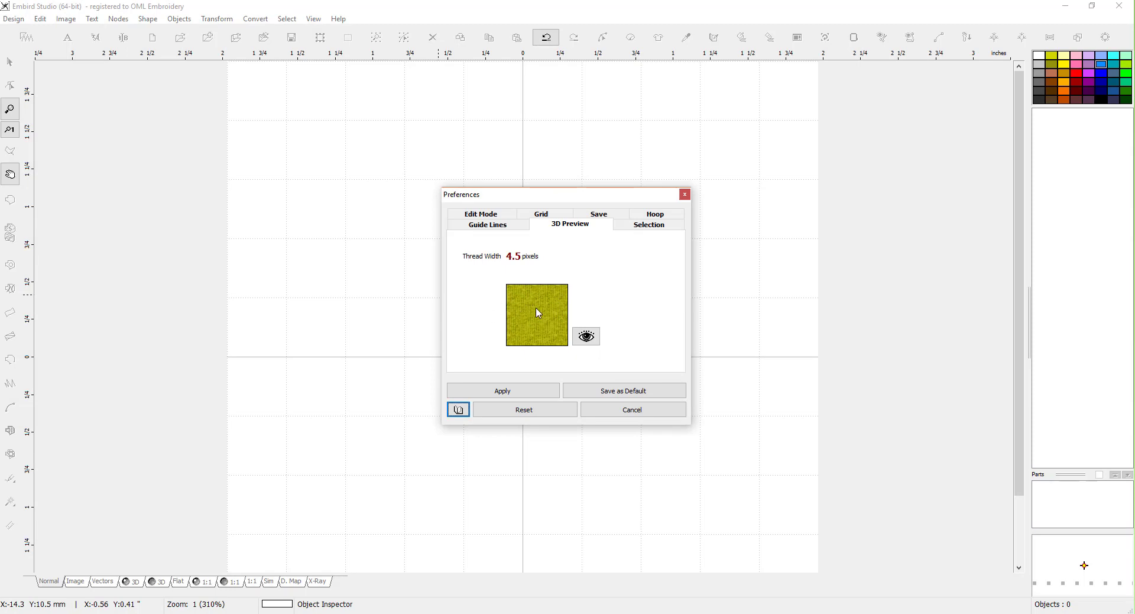
left_click(536, 314)
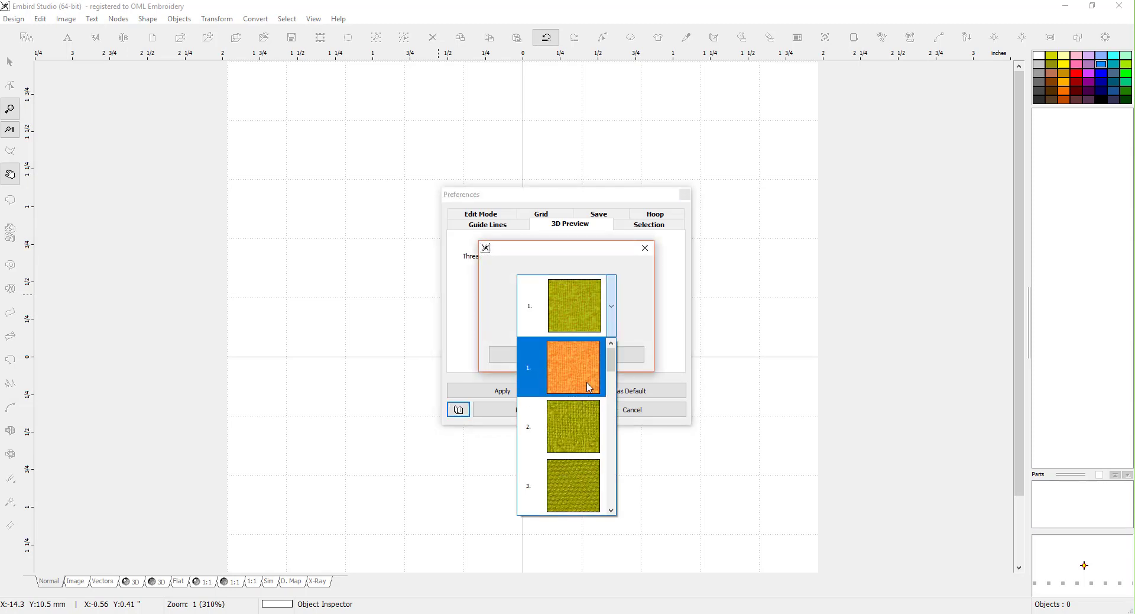
scroll("down", 3)
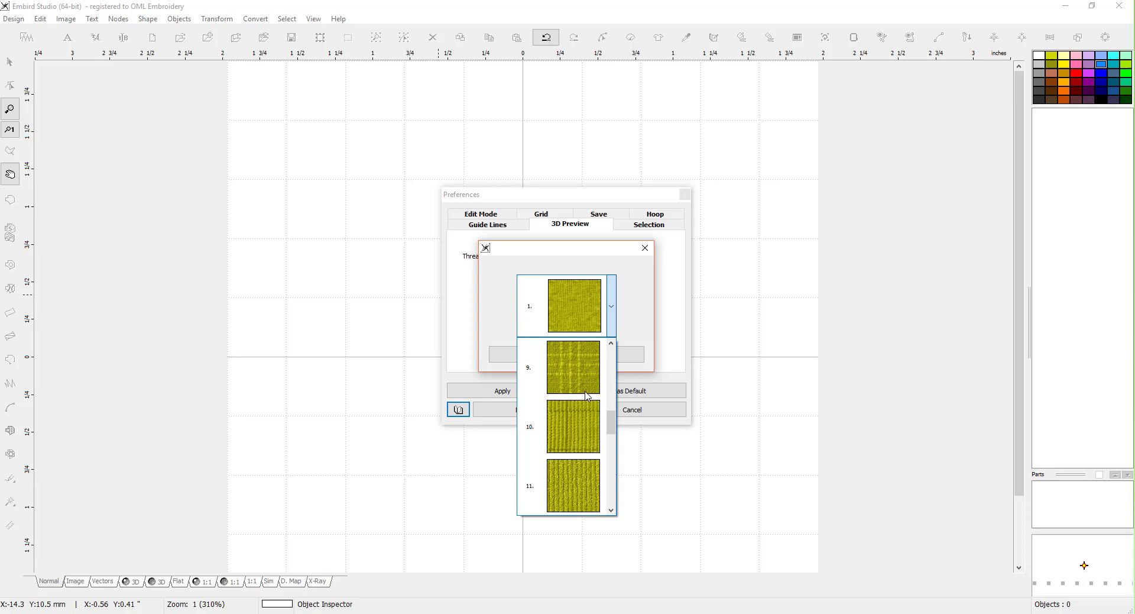
scroll("down", 3)
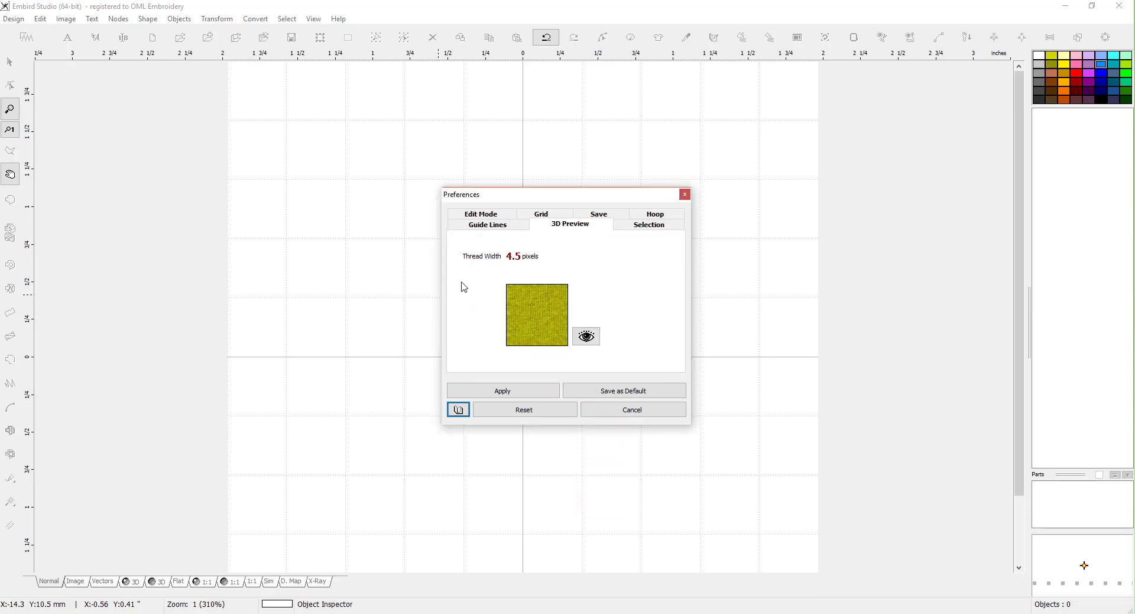
mouse_move(598, 214)
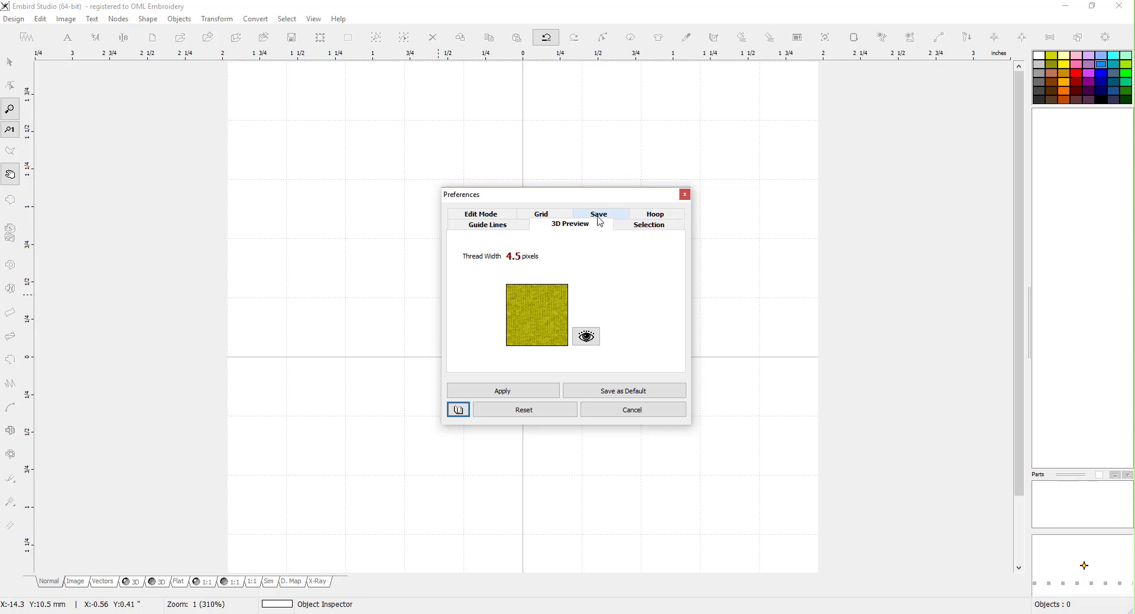
left_click(598, 214)
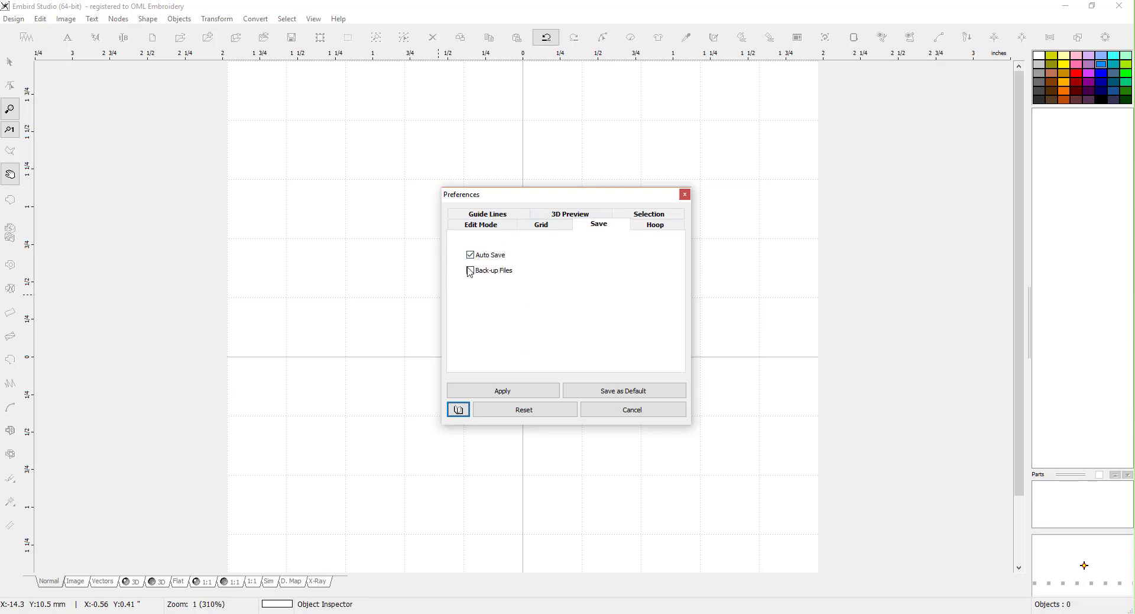
Step: Apply the preferences with Auto Save on and Back-up Files off
left_click(470, 270)
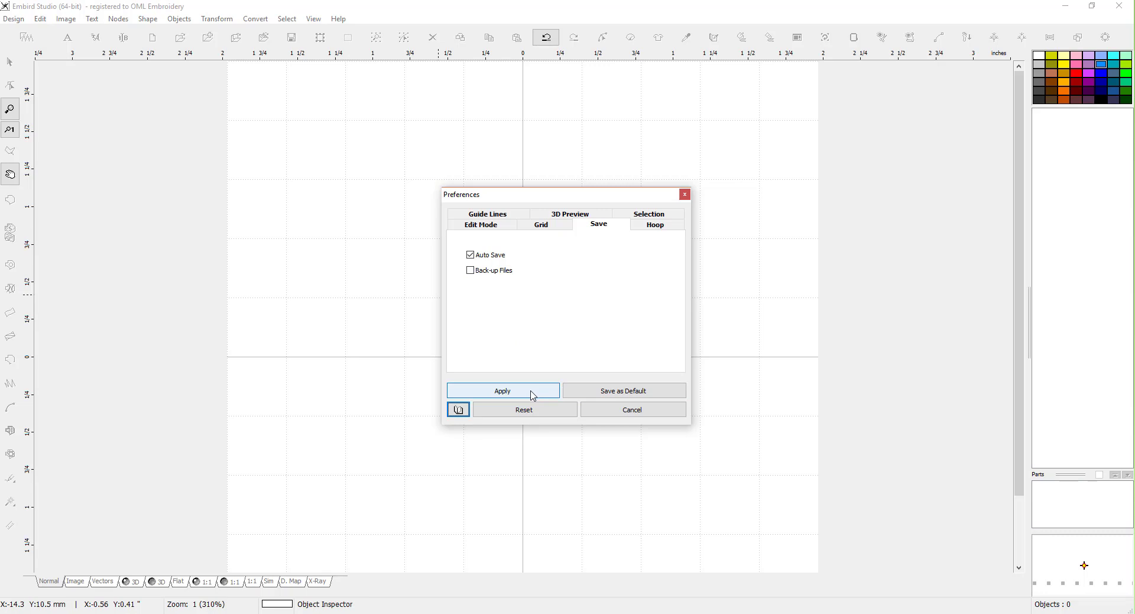
mouse_move(517, 371)
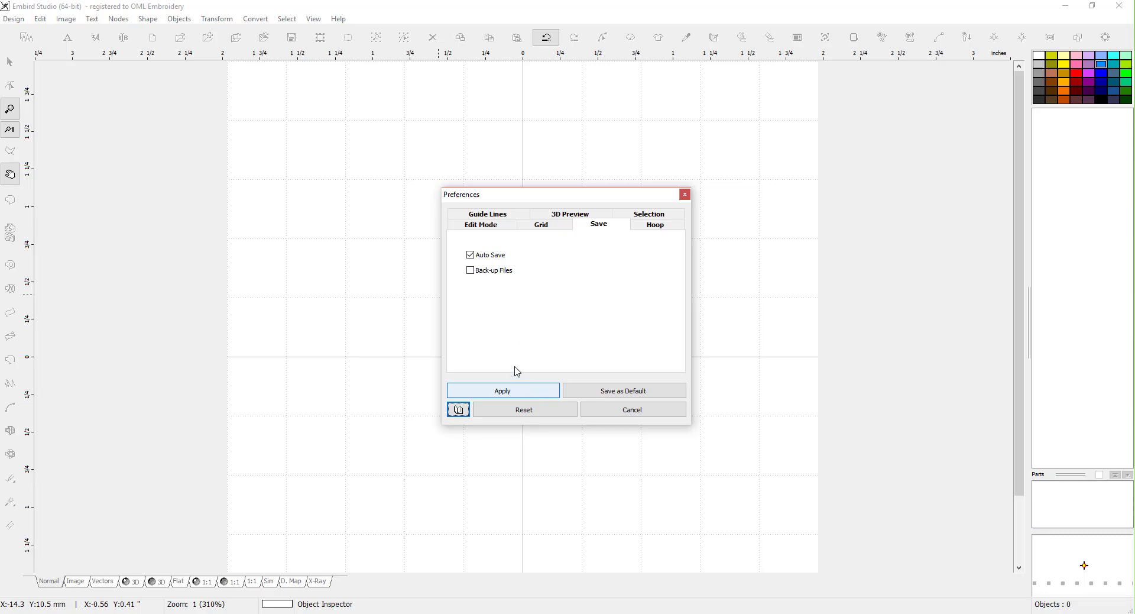
mouse_move(545, 318)
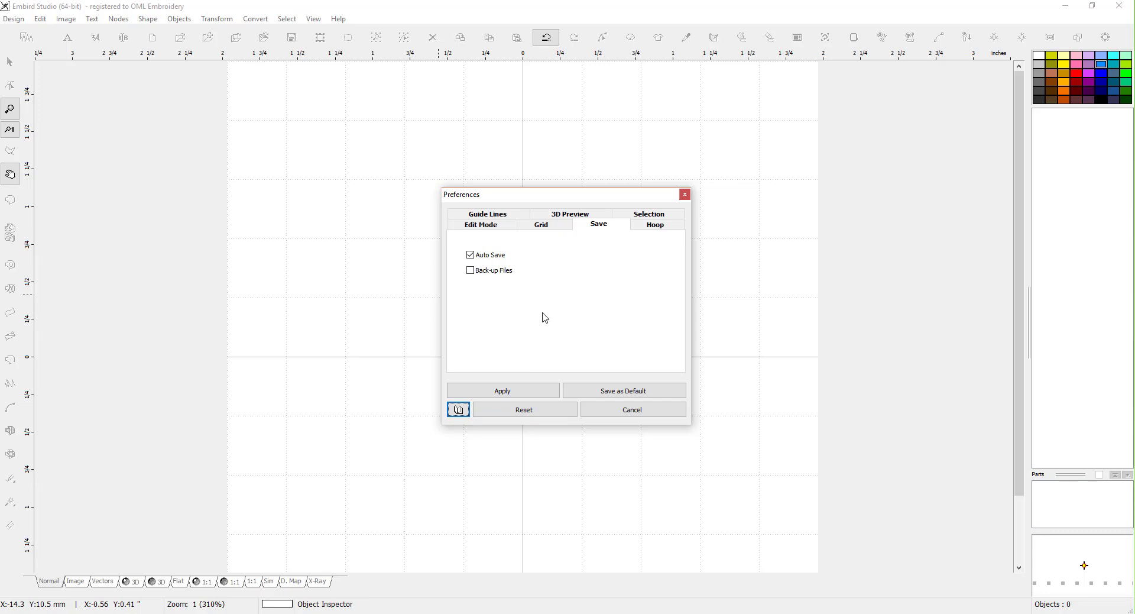
mouse_move(544, 326)
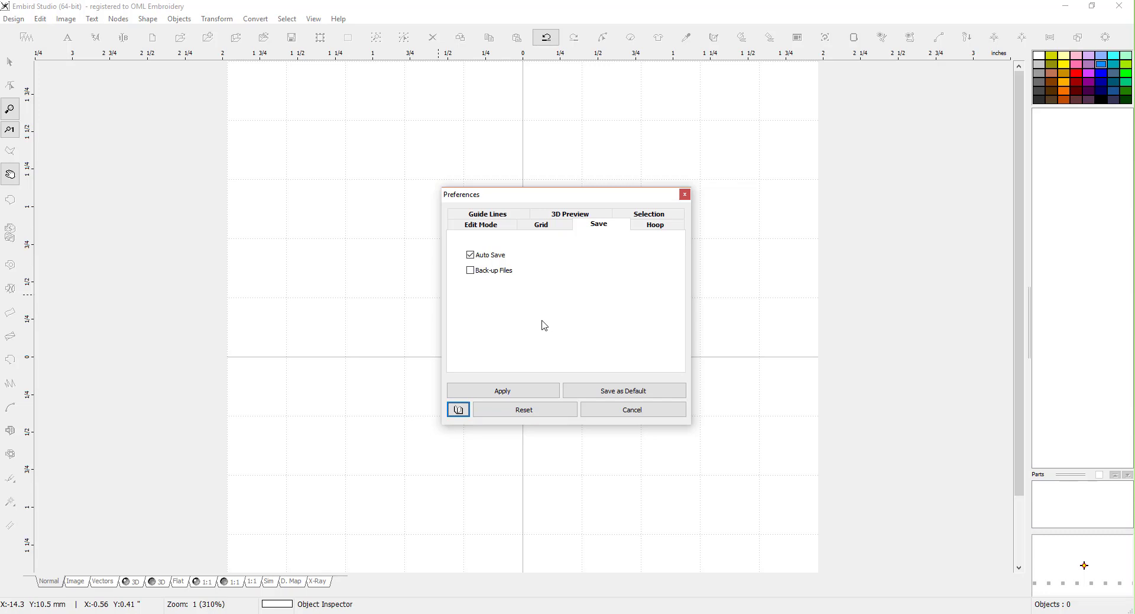
mouse_move(535, 337)
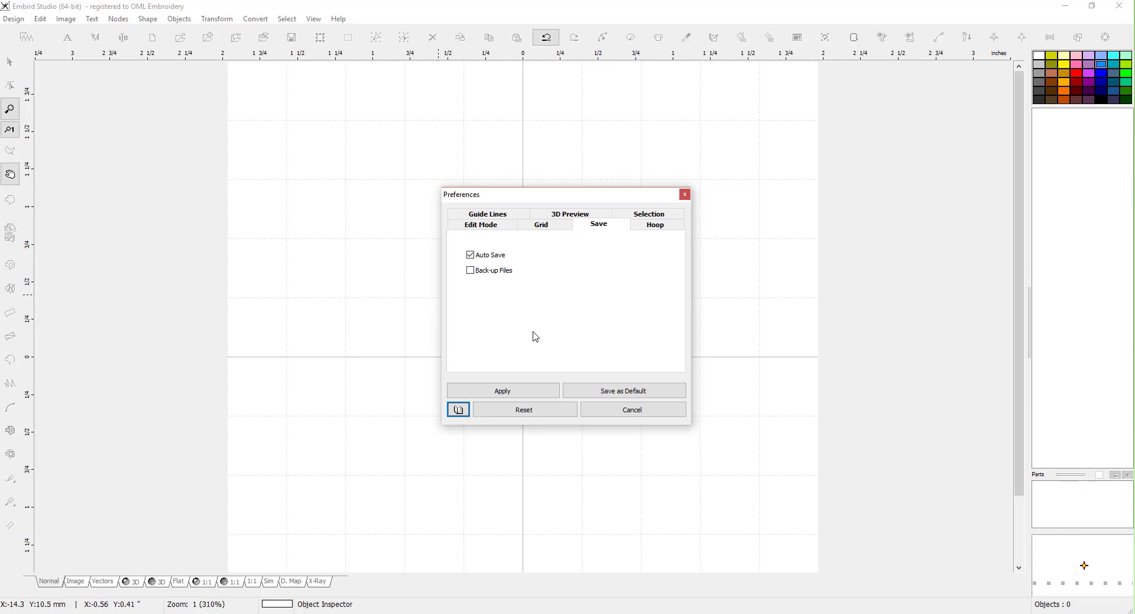
mouse_move(534, 339)
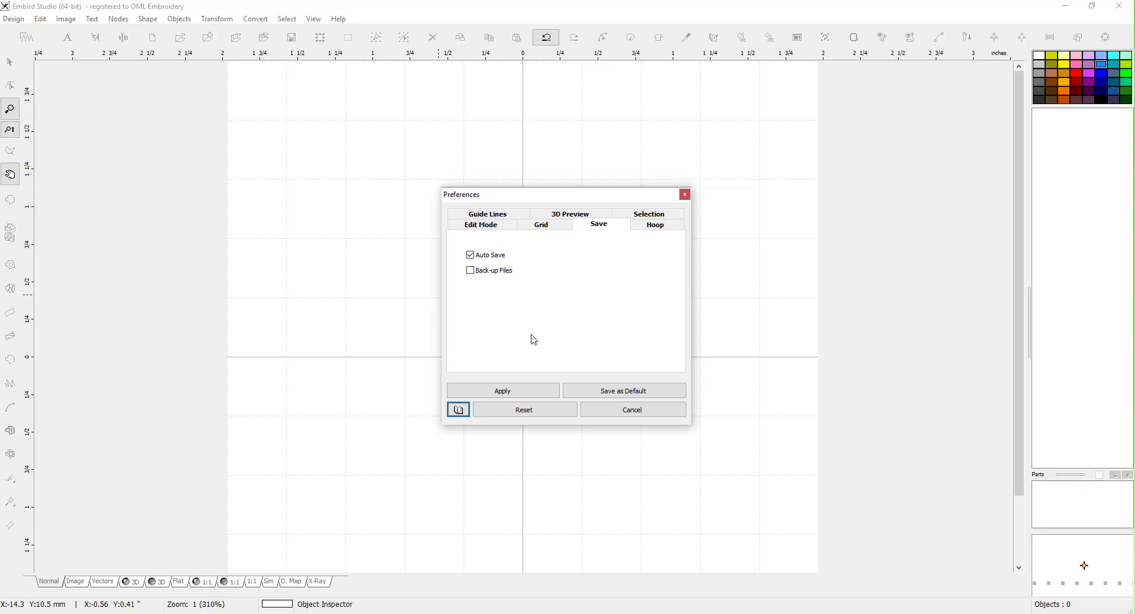